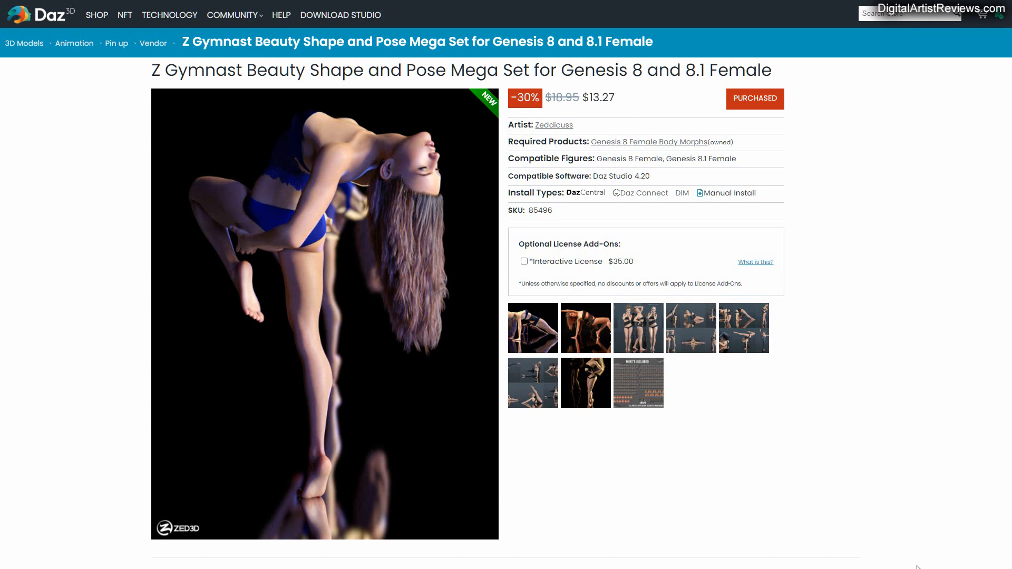
mouse_move(740, 442)
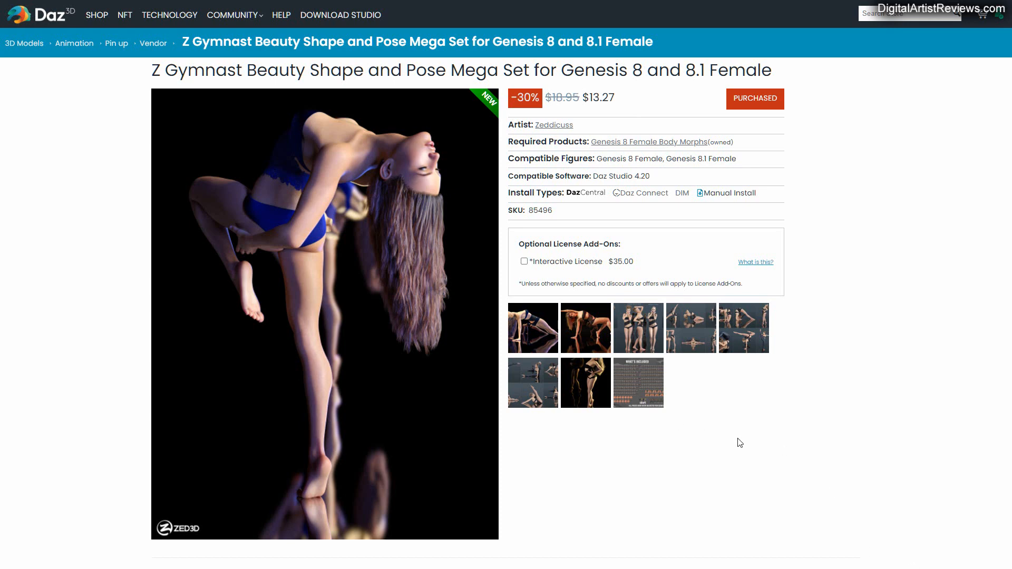
mouse_move(750, 438)
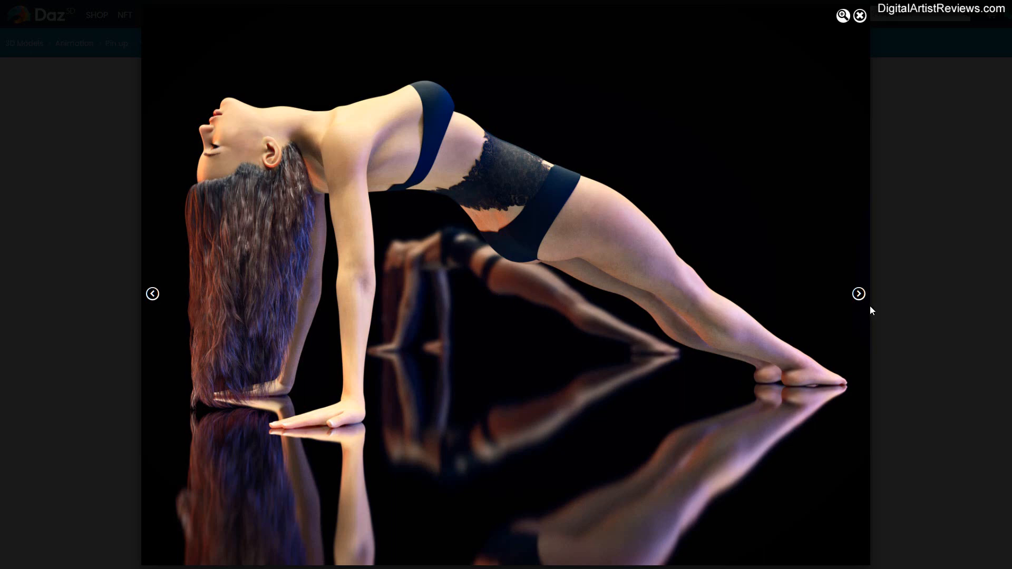
Browse forward through the promo images and the pose preview sheets in the gallery
click(858, 293)
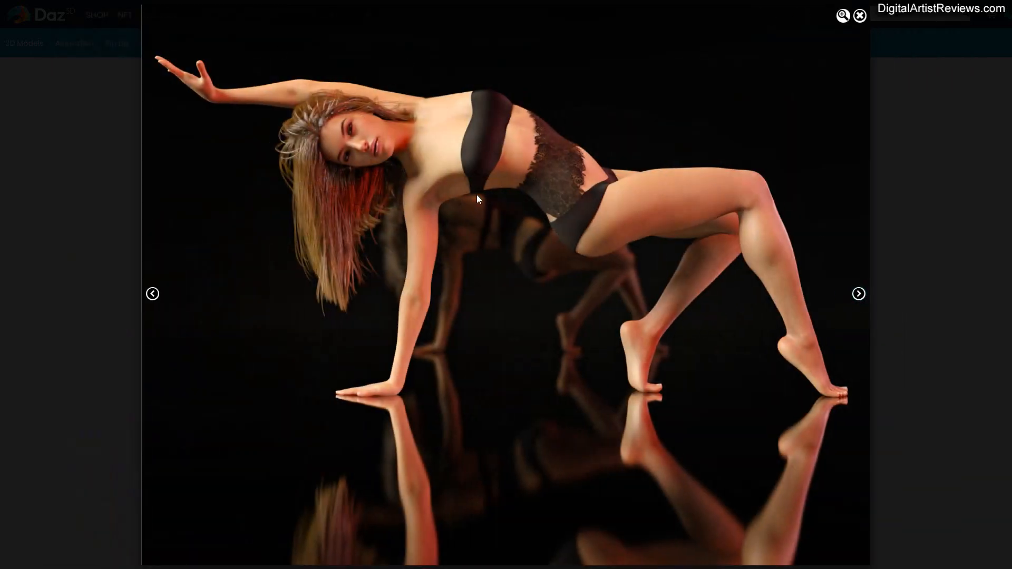
mouse_move(508, 238)
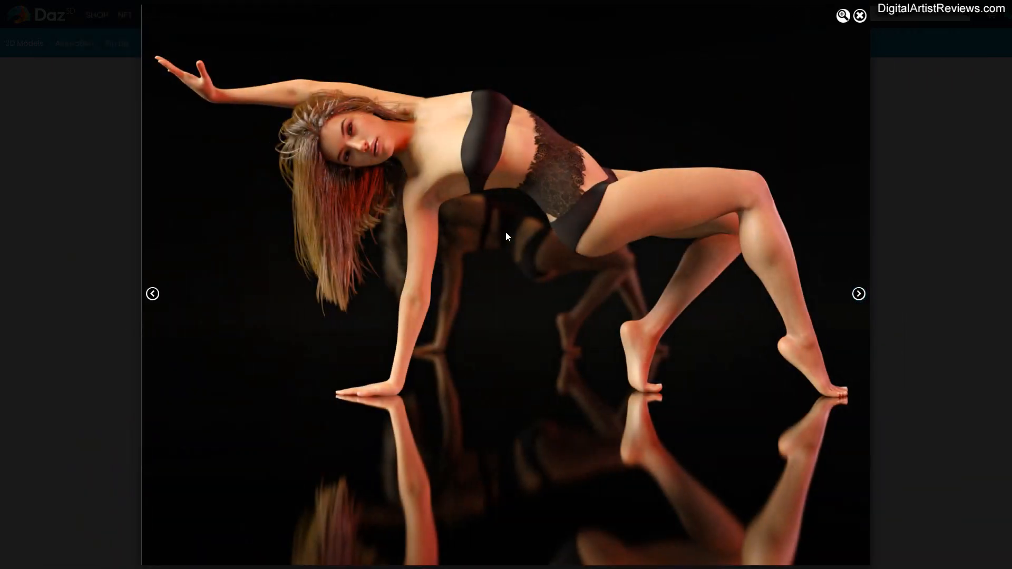
click(858, 293)
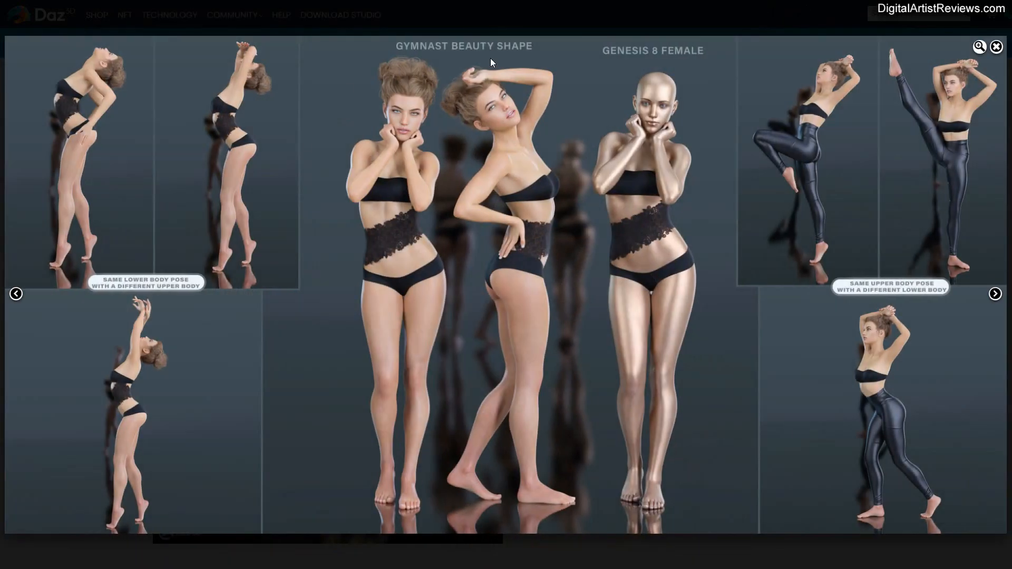
mouse_move(349, 306)
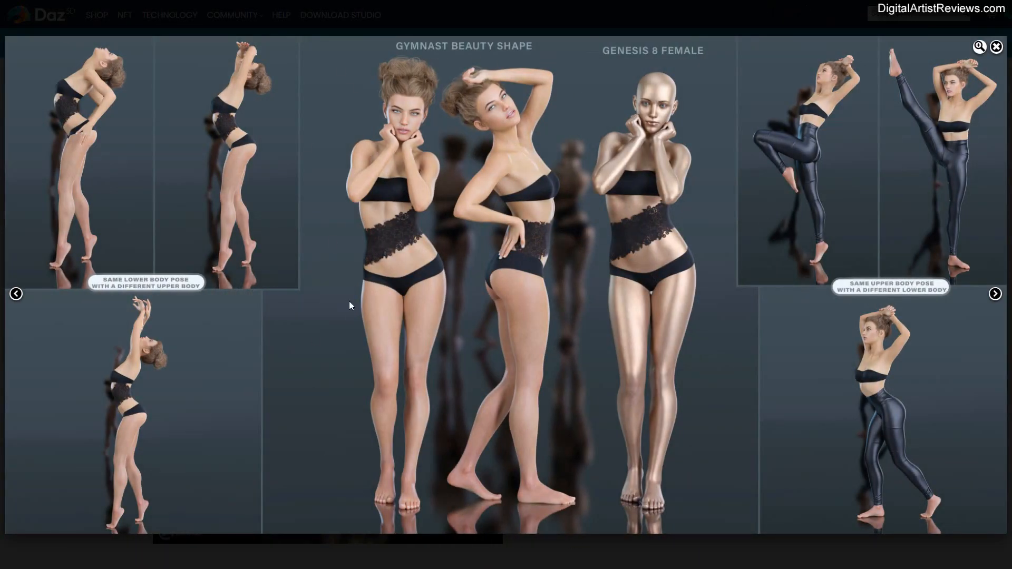
mouse_move(648, 254)
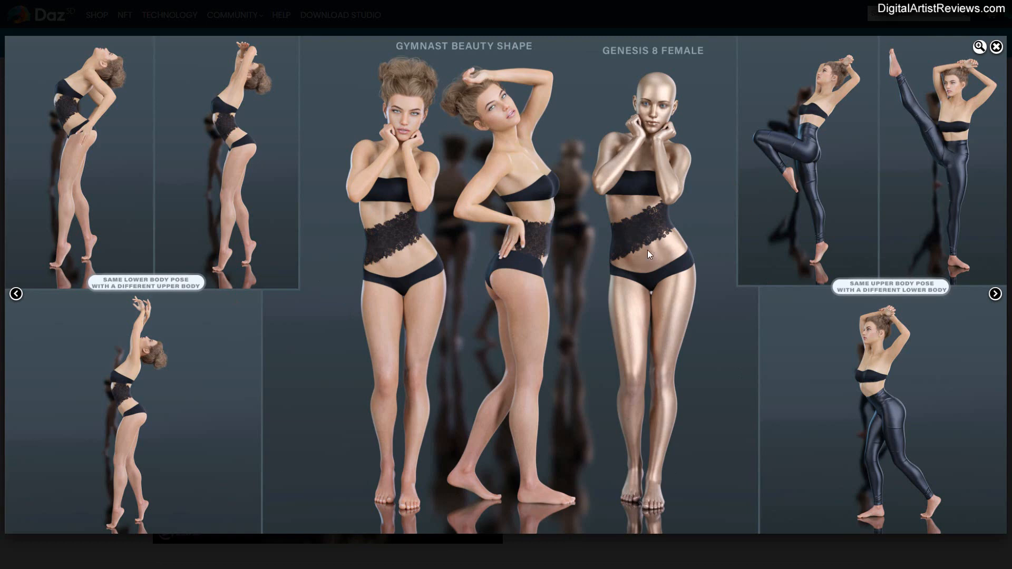
click(995, 293)
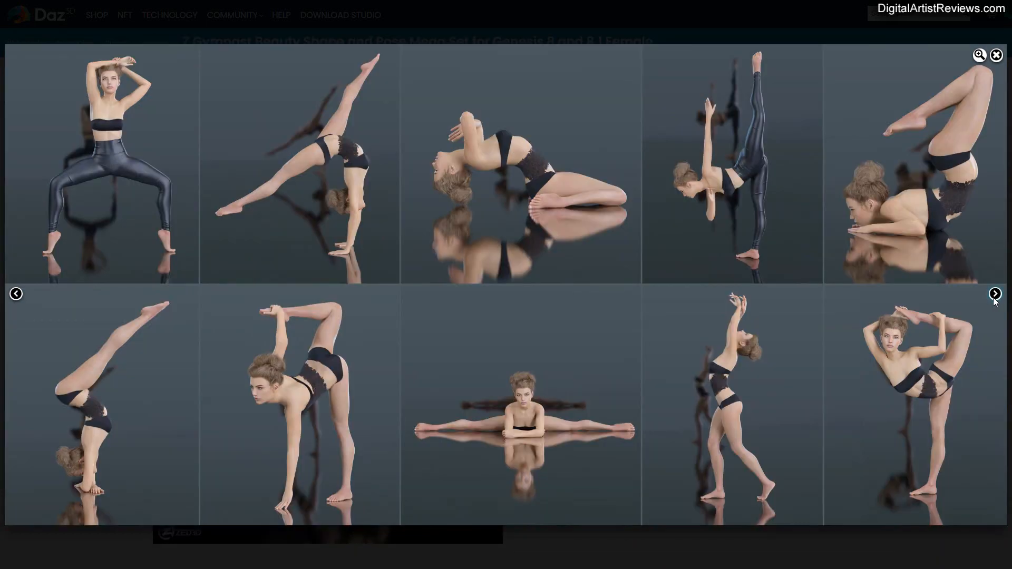
mouse_move(982, 286)
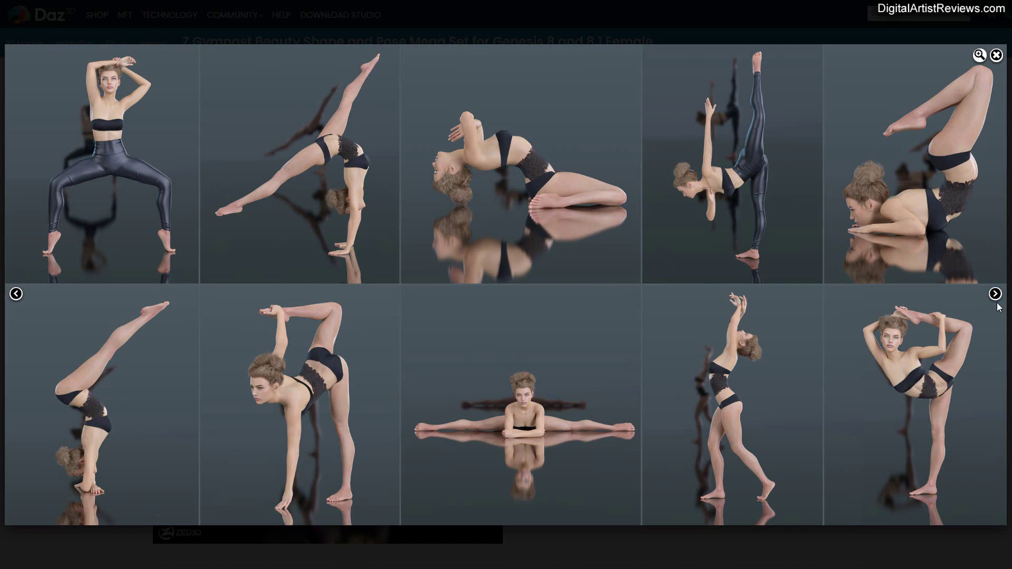
click(995, 293)
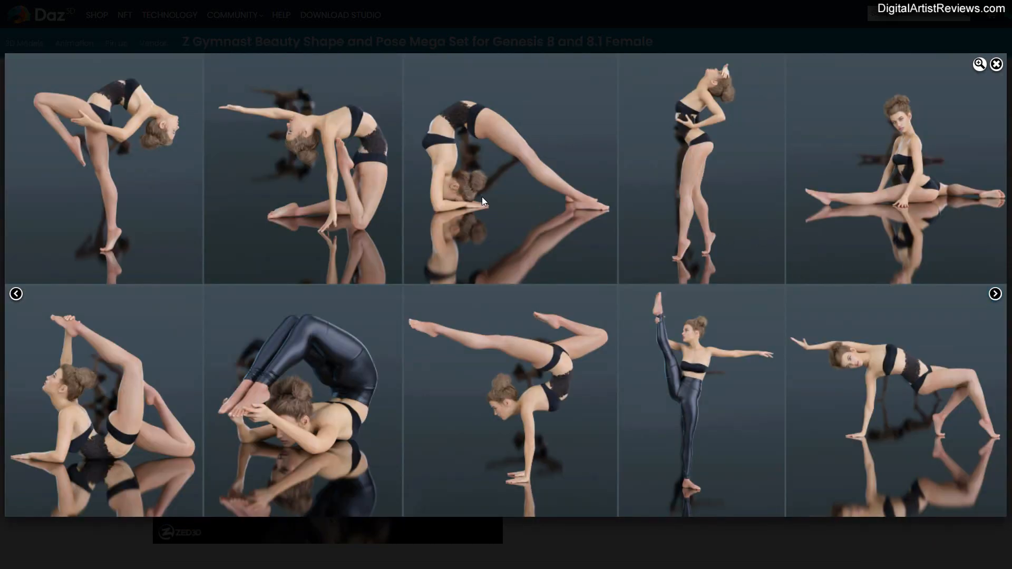
mouse_move(602, 410)
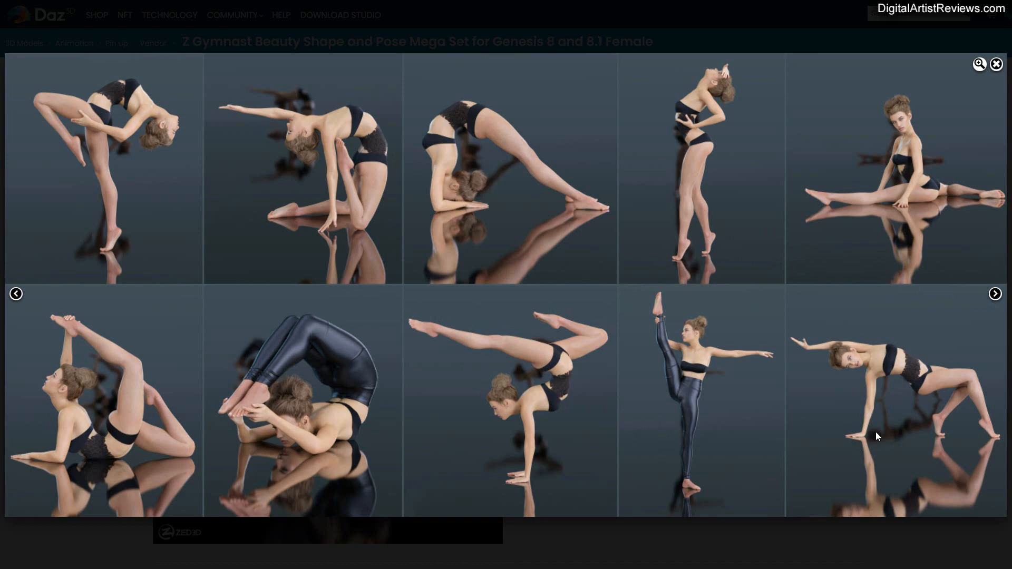
Continue to the What's Included overview image and close the gallery
click(995, 293)
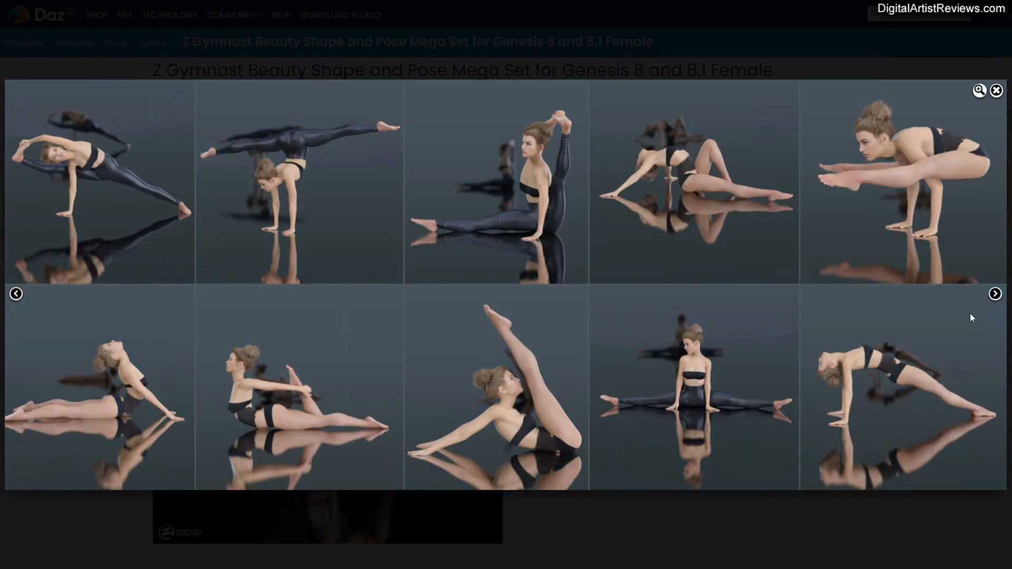
click(995, 293)
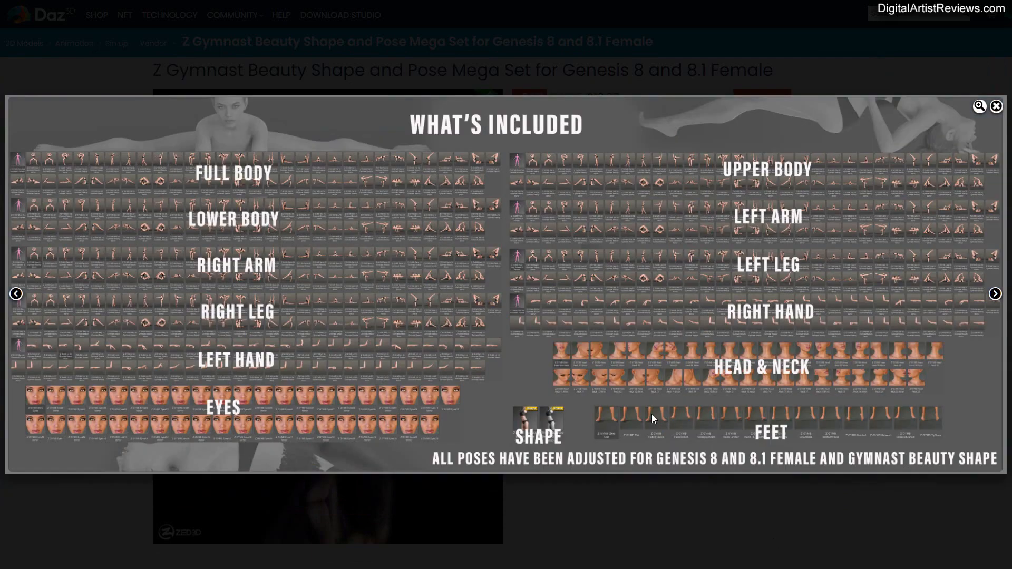
mouse_move(494, 223)
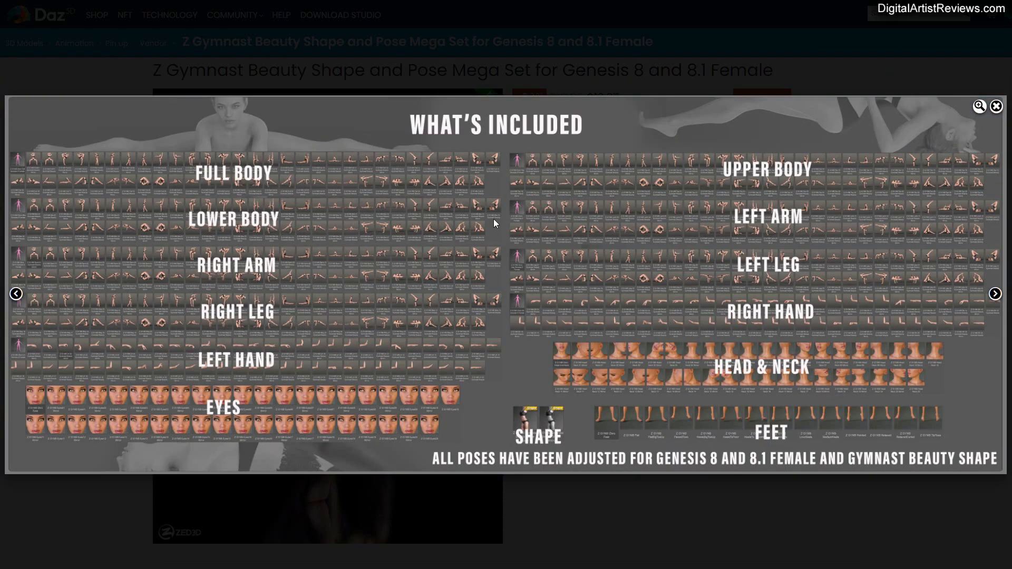
mouse_move(753, 287)
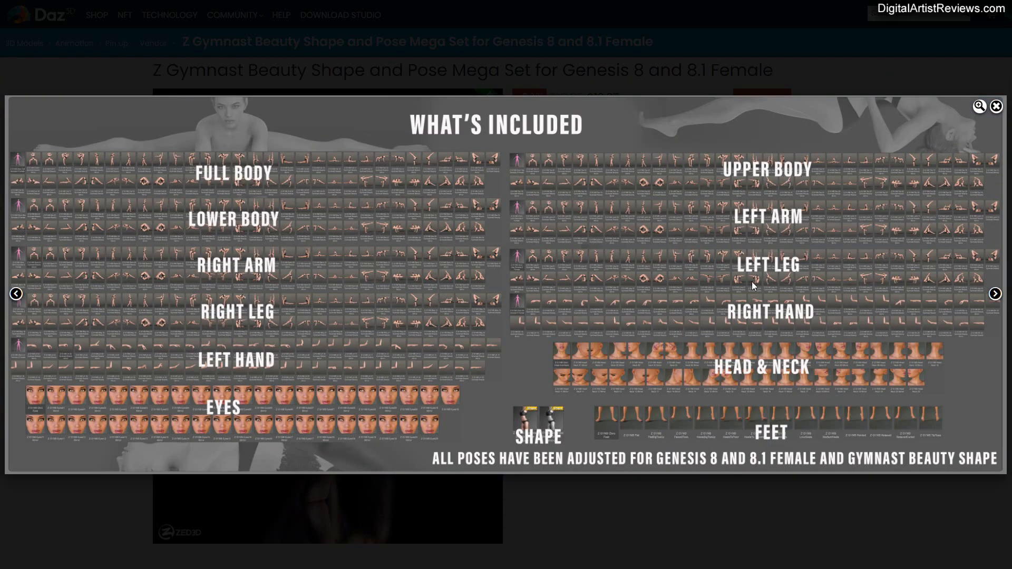
click(995, 105)
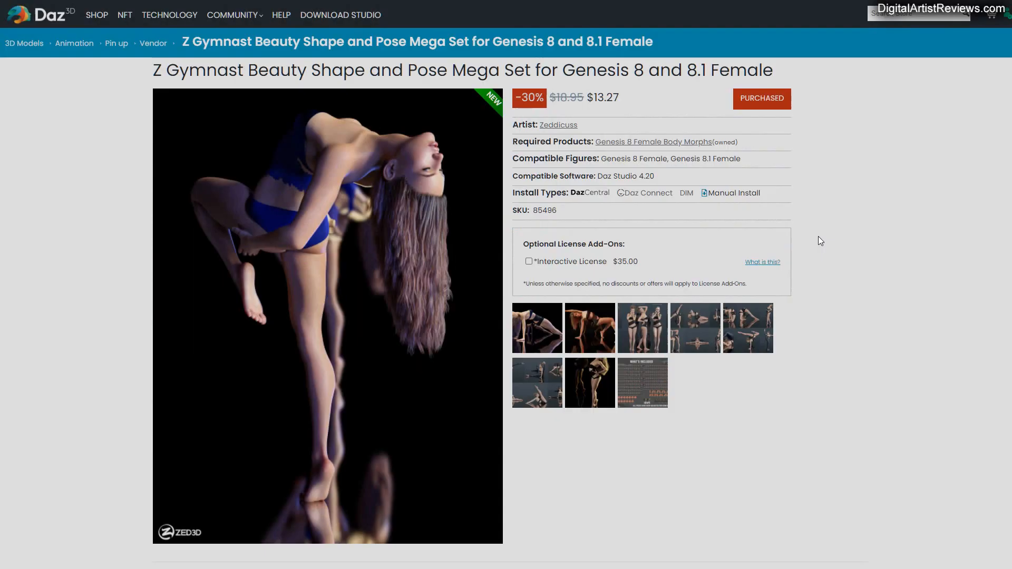
Scroll the product page down to the Details and What's Included sections
scroll(down, 3)
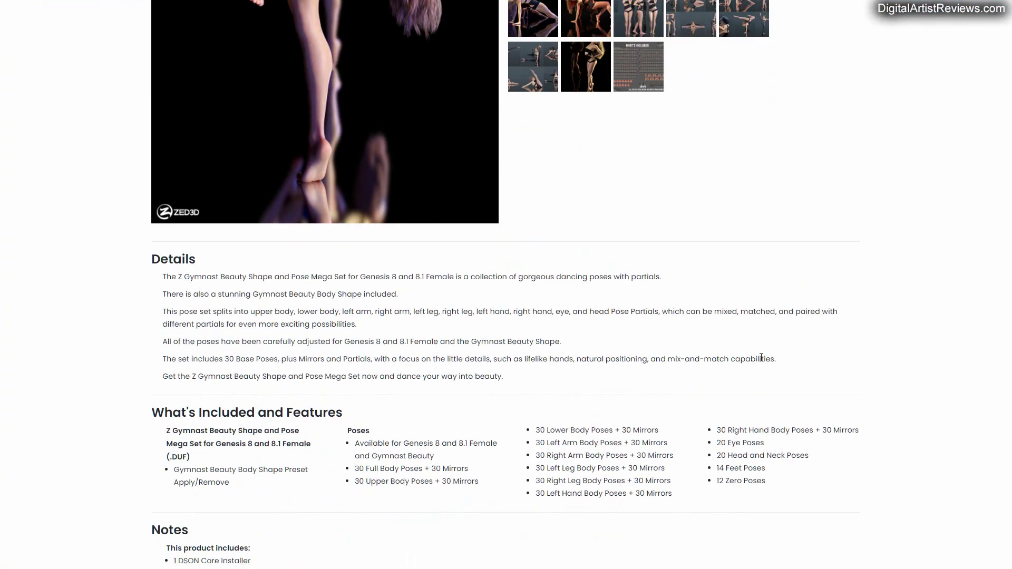
mouse_move(597, 452)
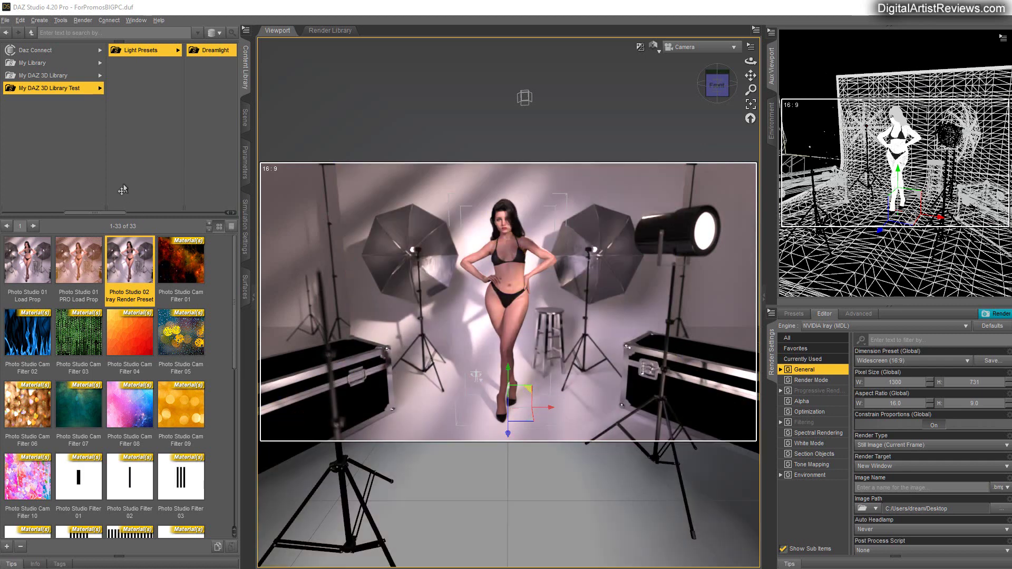
mouse_move(137, 175)
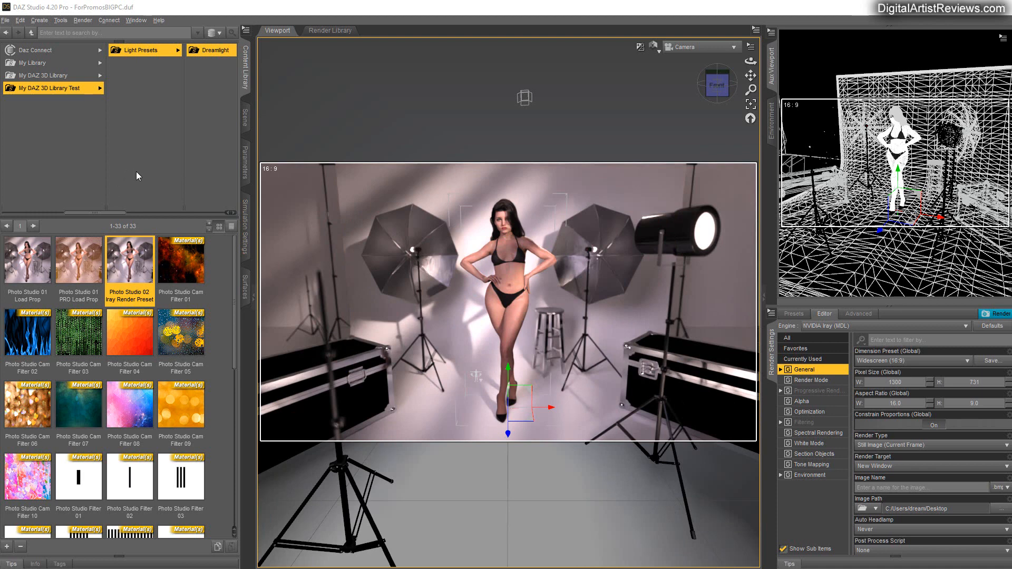
mouse_move(251, 225)
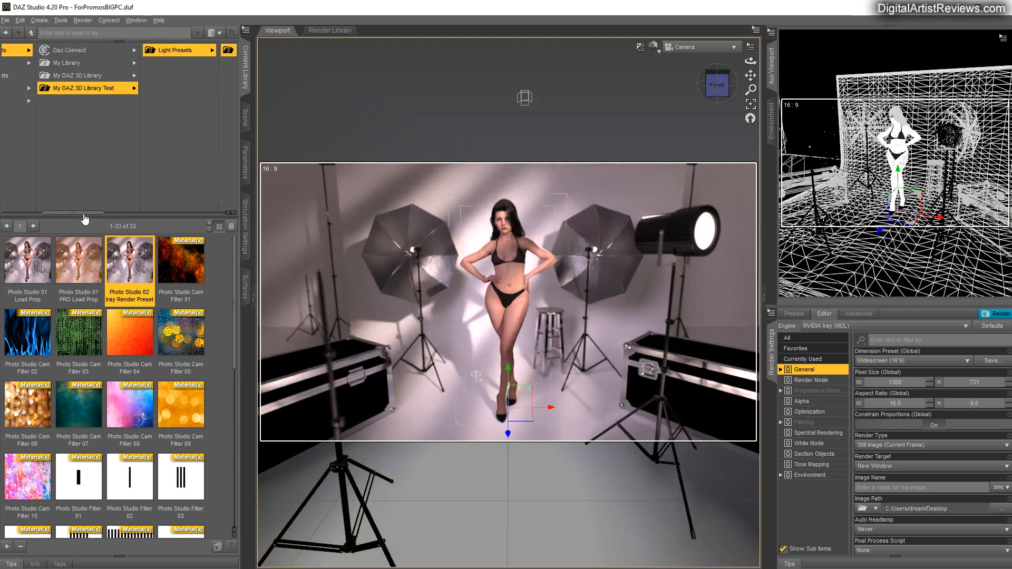
Browse the Content Library into the Genesis 8 Female pose folders
click(75, 75)
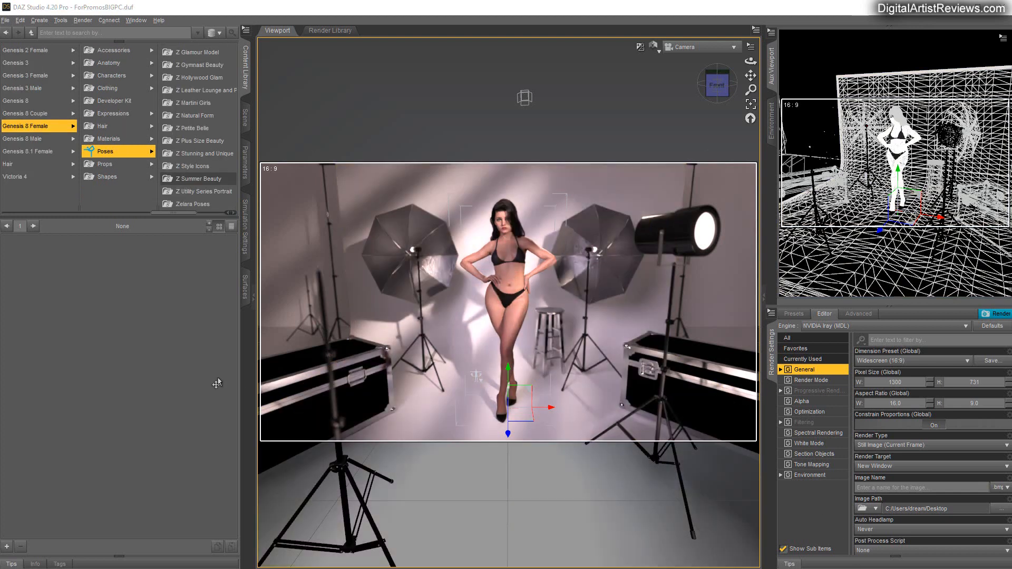
mouse_move(159, 413)
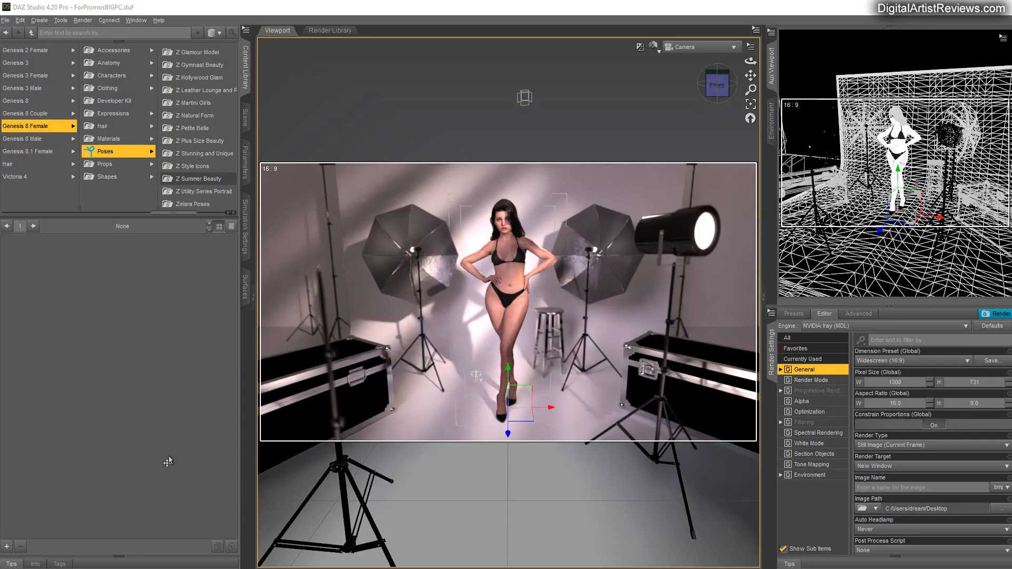
mouse_move(465, 224)
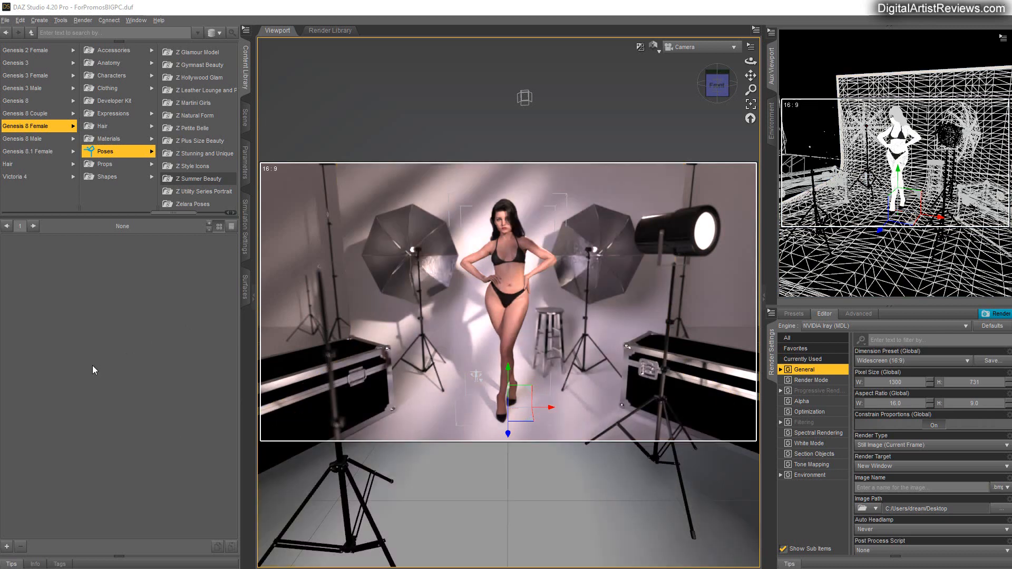
mouse_move(86, 367)
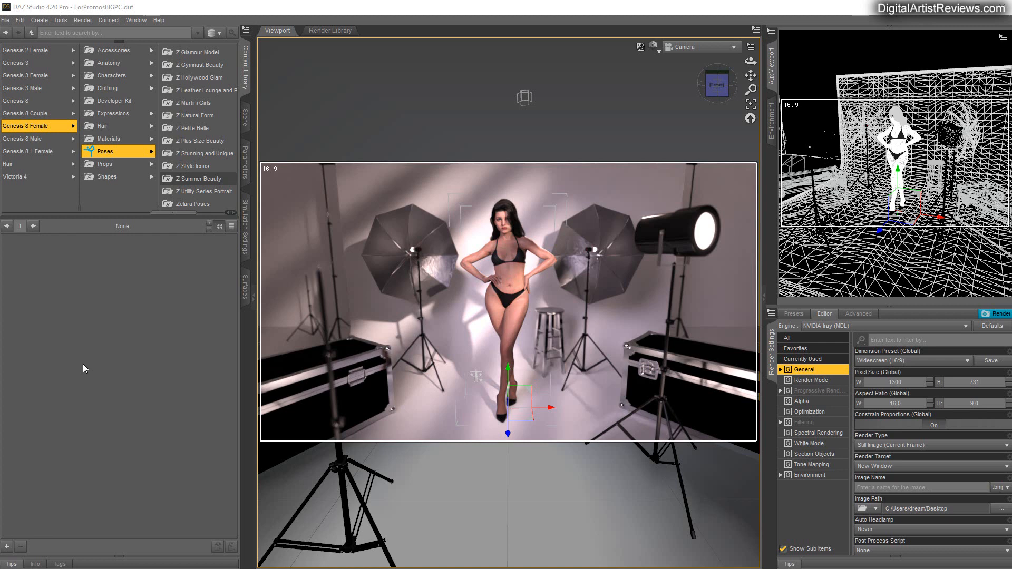
mouse_move(68, 375)
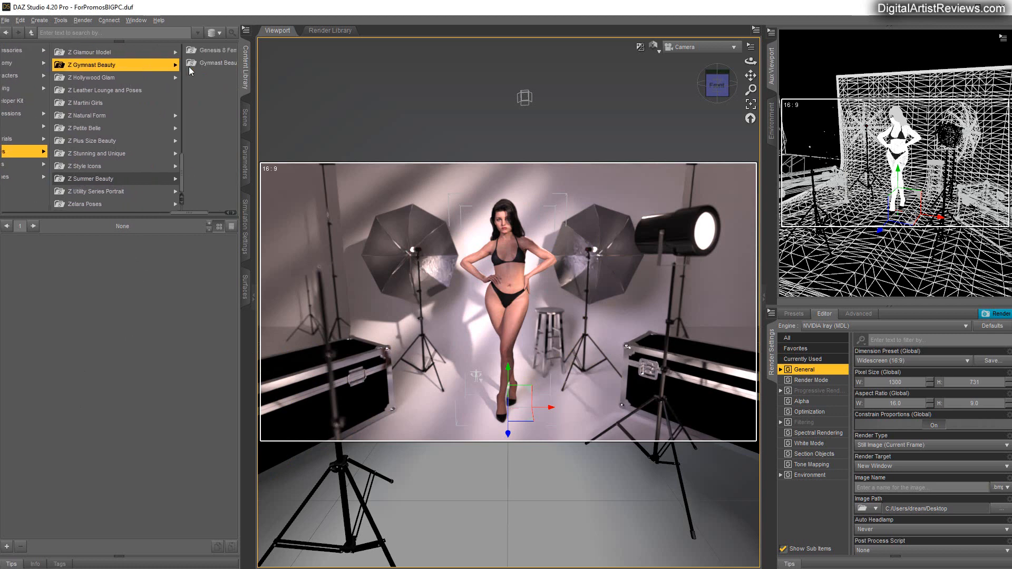
mouse_move(175, 215)
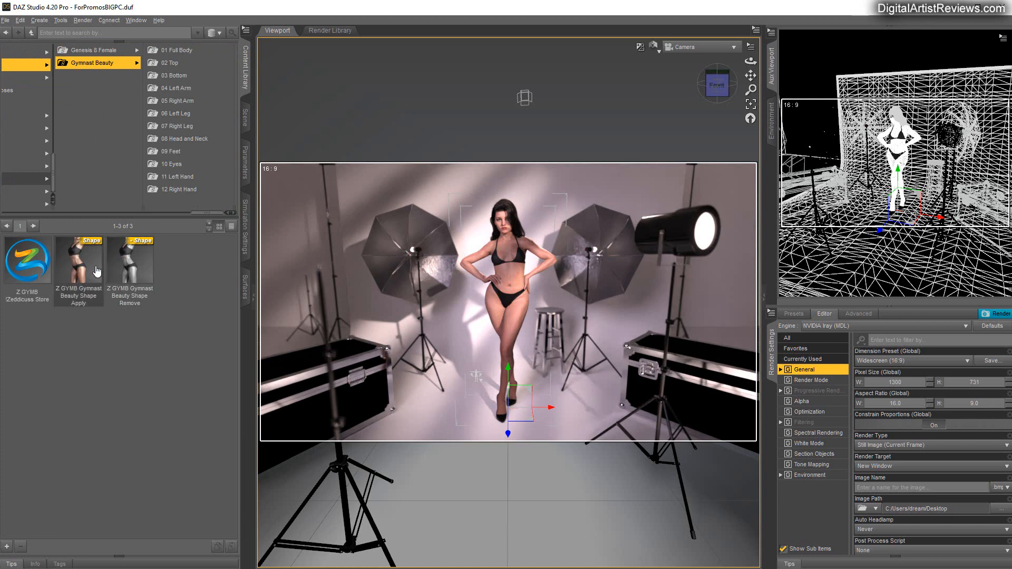
mouse_move(89, 270)
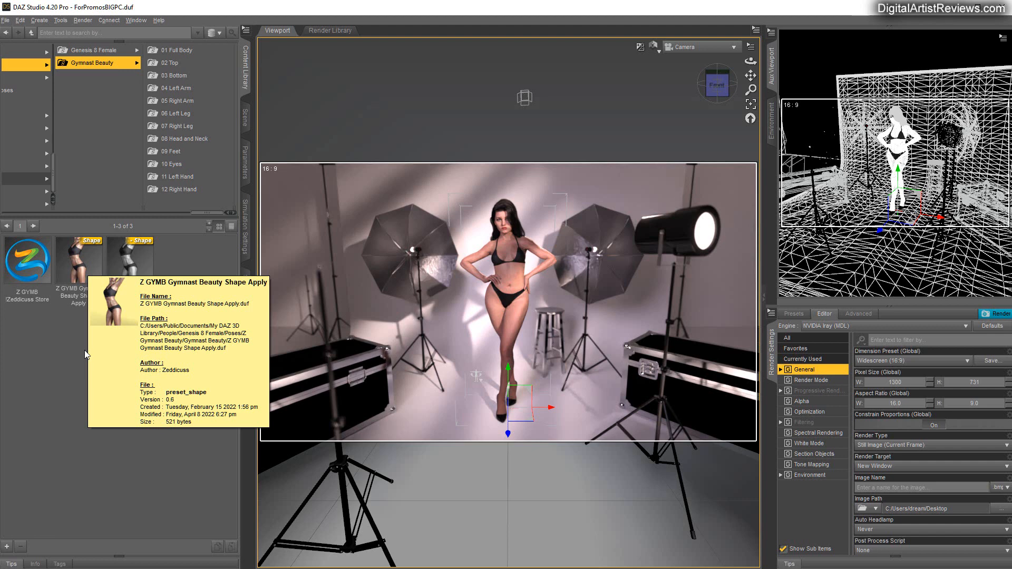
mouse_move(103, 261)
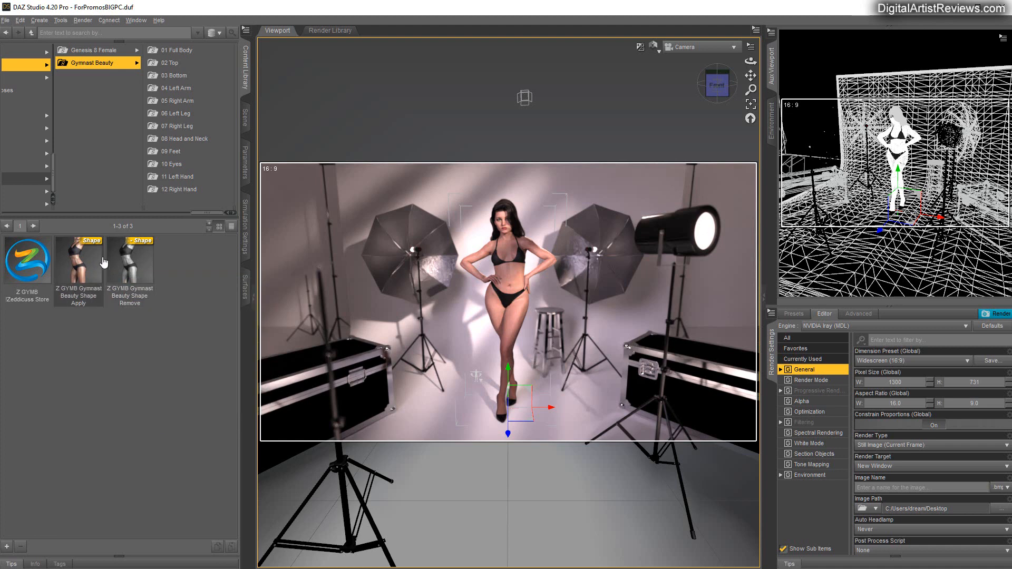
mouse_move(104, 351)
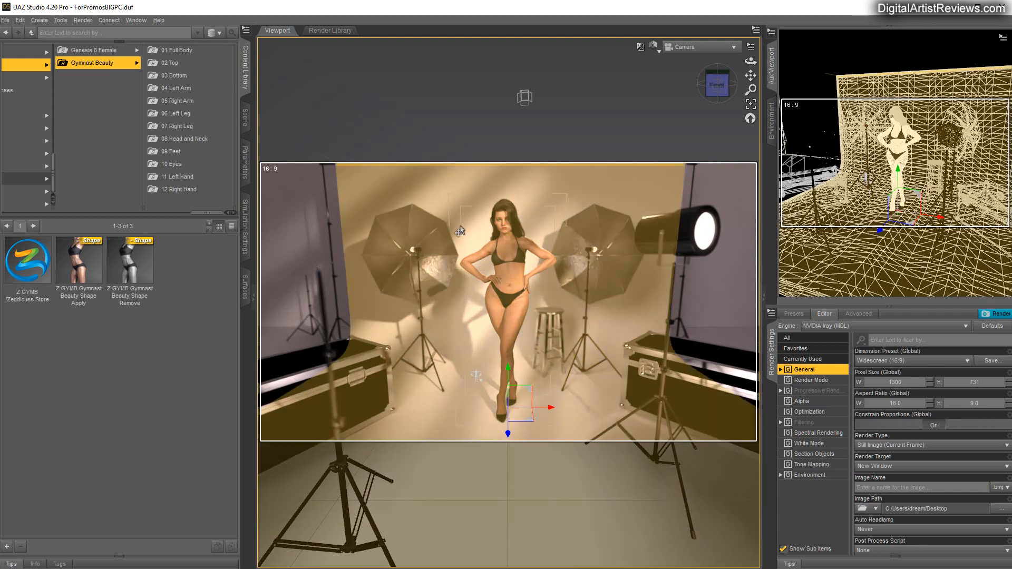
mouse_move(450, 325)
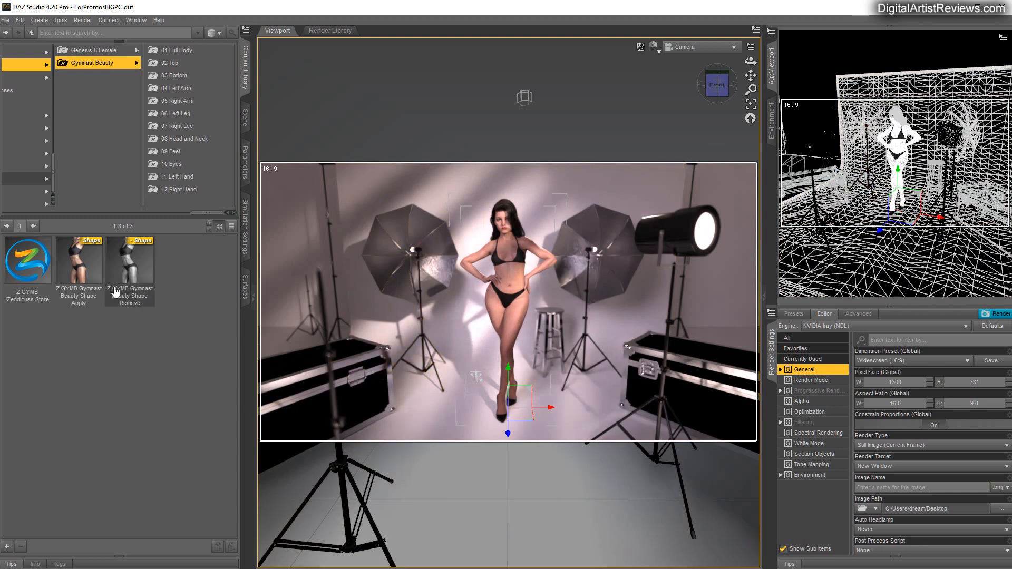
mouse_move(83, 265)
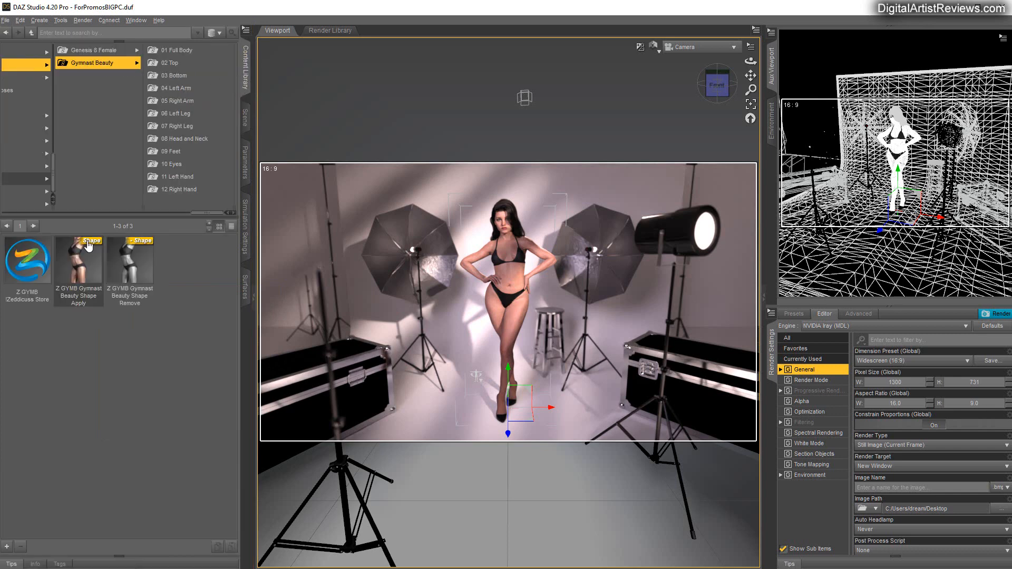
Apply the Z GYMB Gymnast Beauty Shape preset to the Genesis 8 Female figure
click(78, 260)
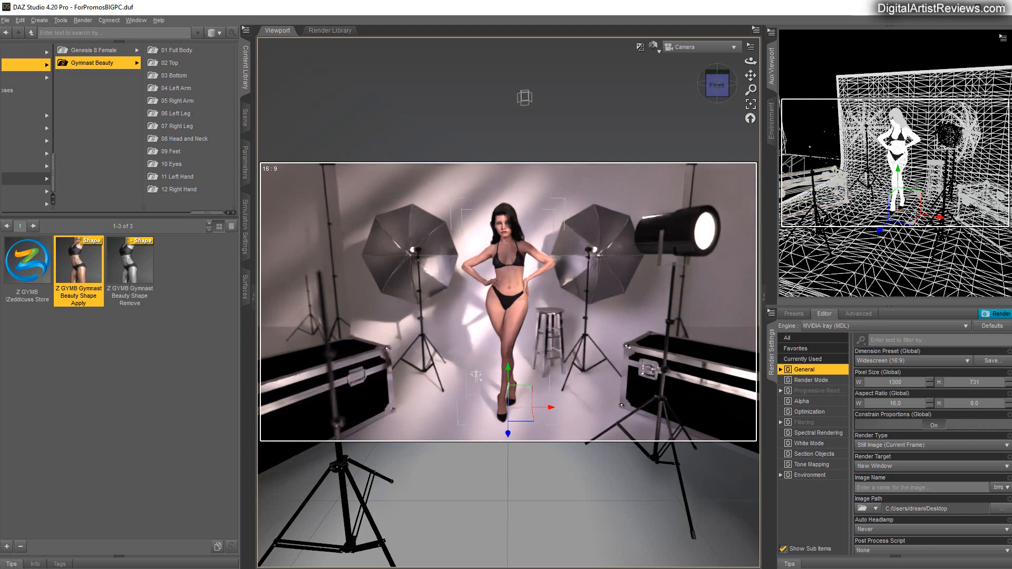
Apply Z GYMB Full 01 Dancing Gymnast Beauty from the 01 Full Body folder
click(181, 49)
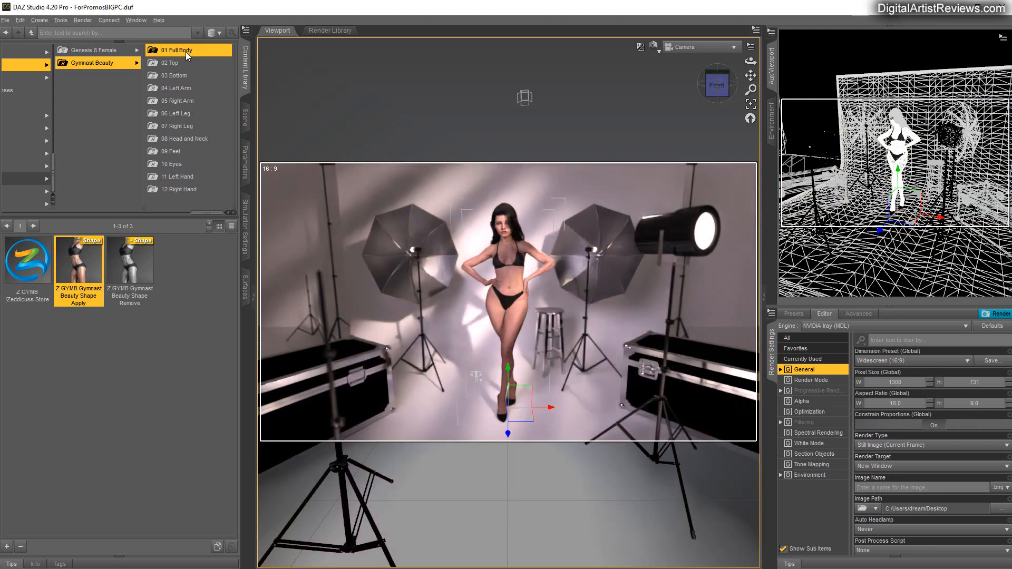
click(177, 49)
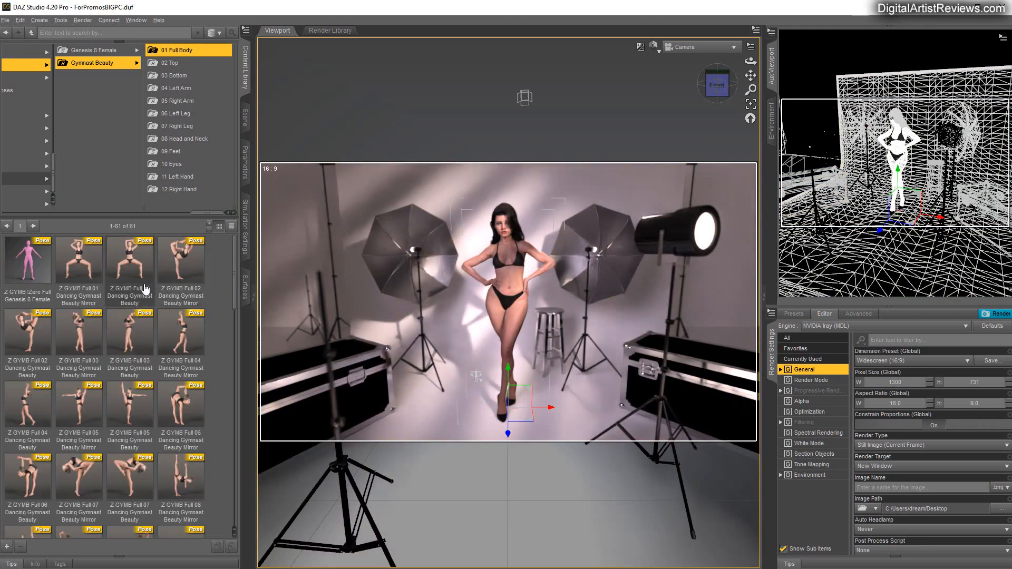
mouse_move(73, 264)
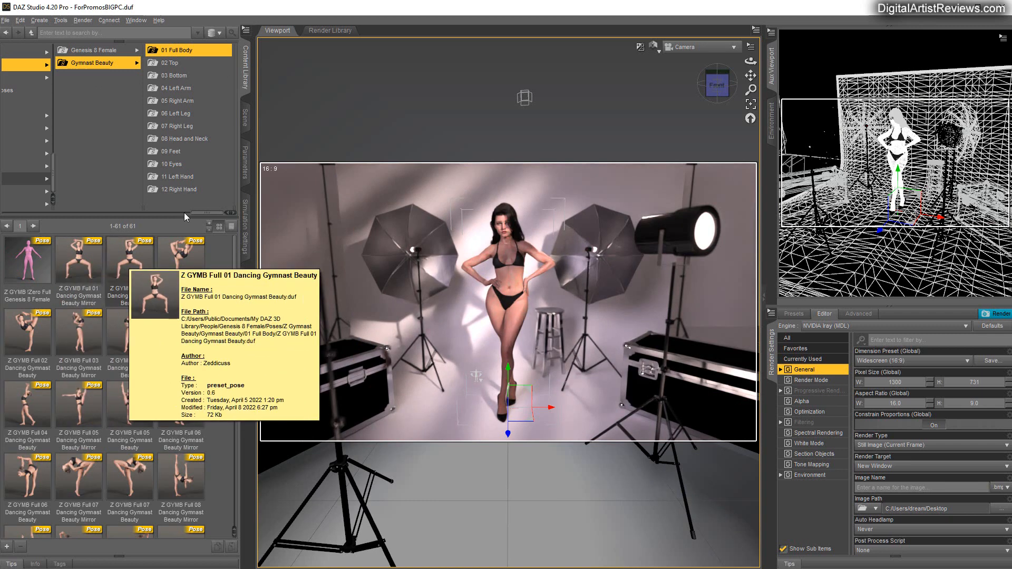
click(130, 260)
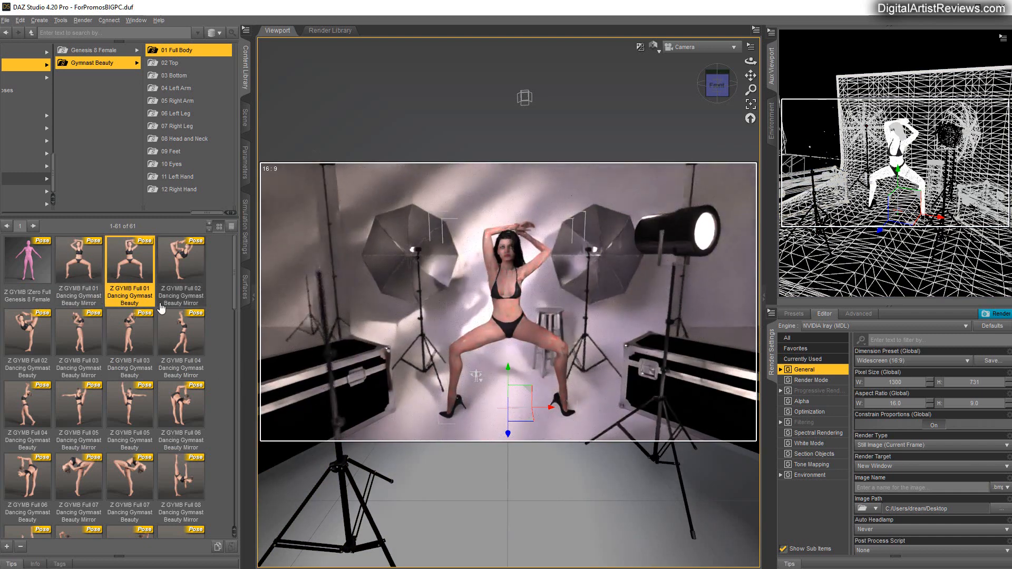
mouse_move(136, 297)
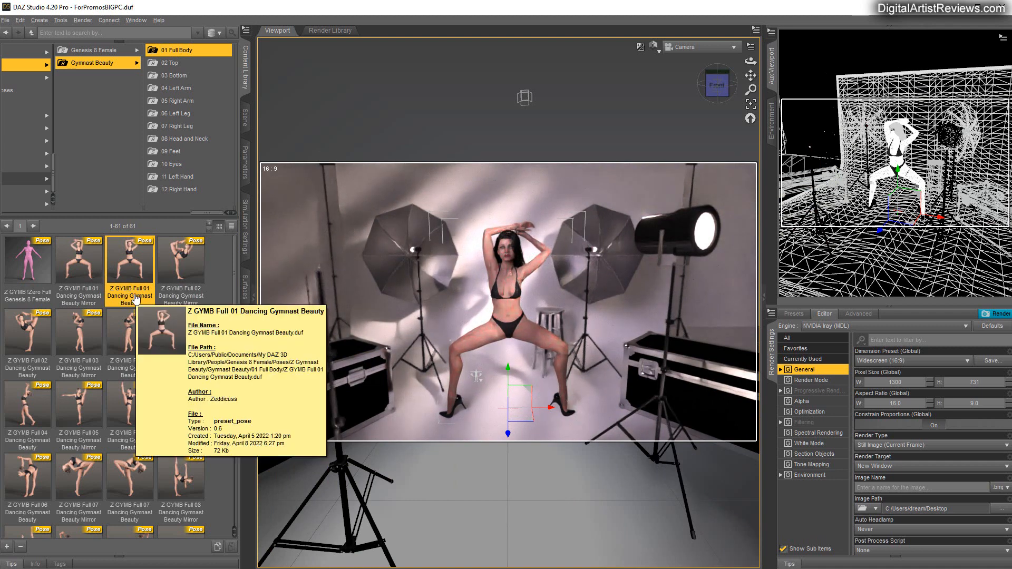
mouse_move(224, 304)
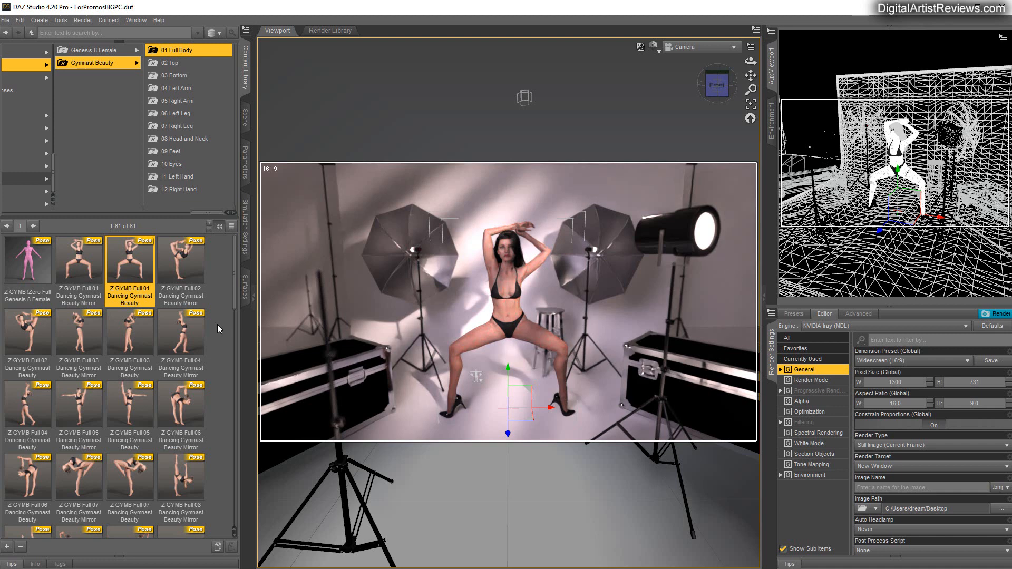
mouse_move(215, 338)
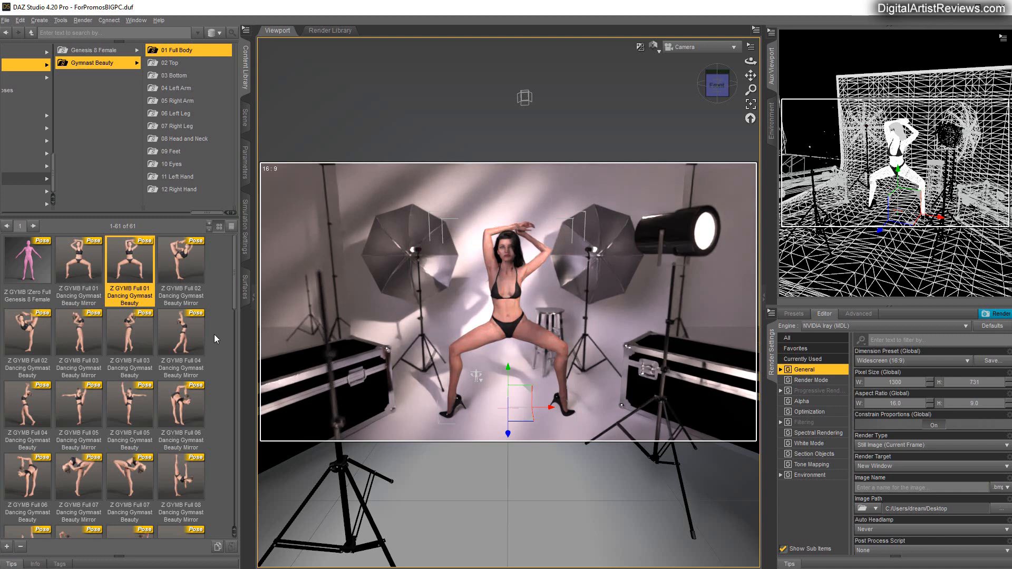
mouse_move(237, 293)
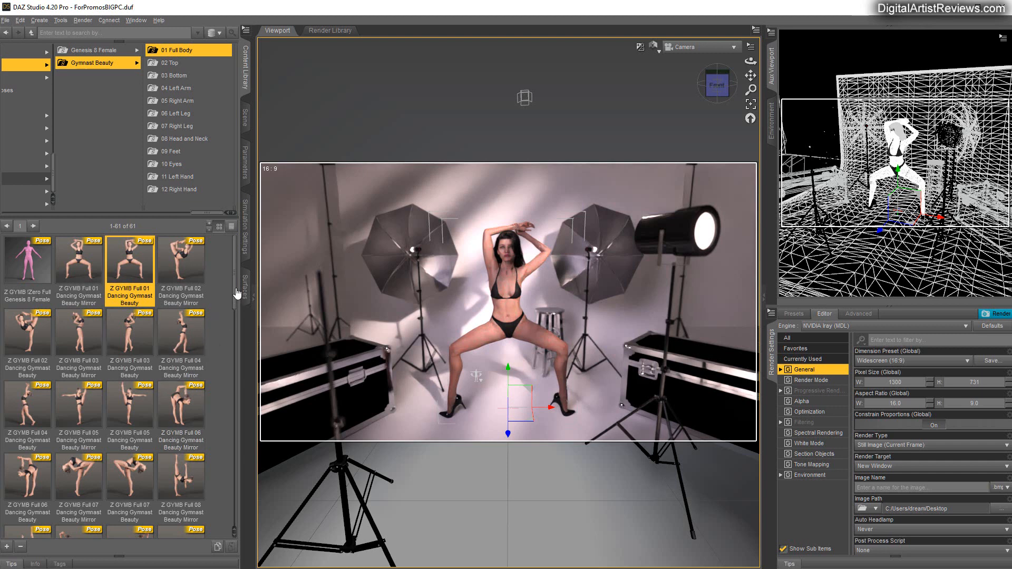
scroll(down, 3)
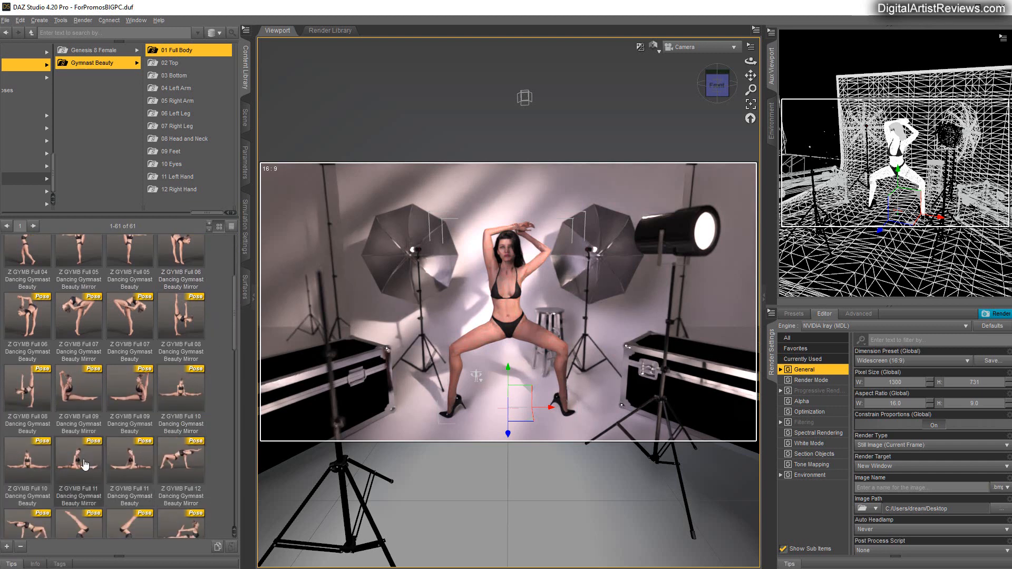
Apply Z GYMB Full 11 Dancing Gymnast Beauty Mirror, the mirrored floor split
click(78, 464)
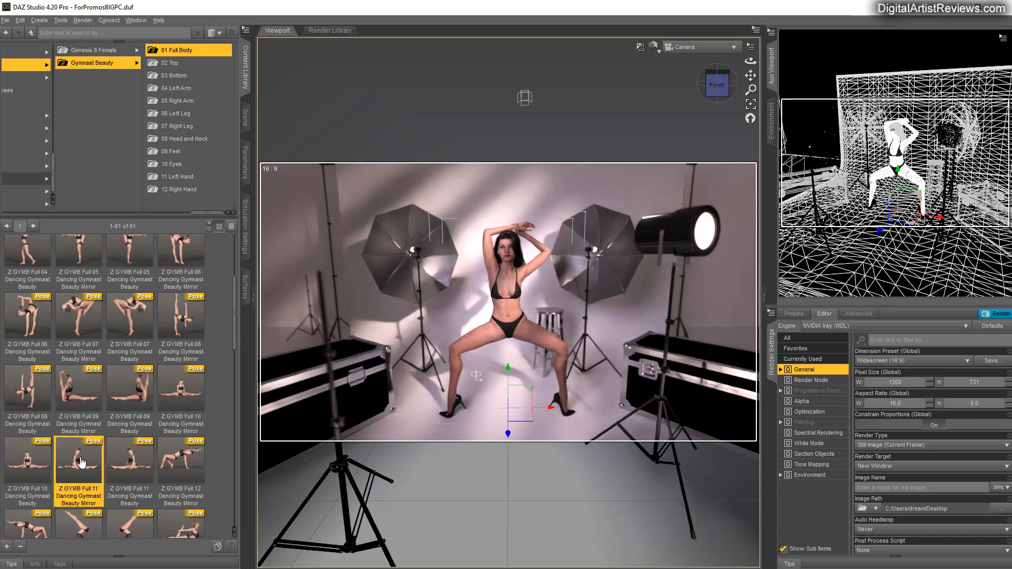
mouse_move(116, 413)
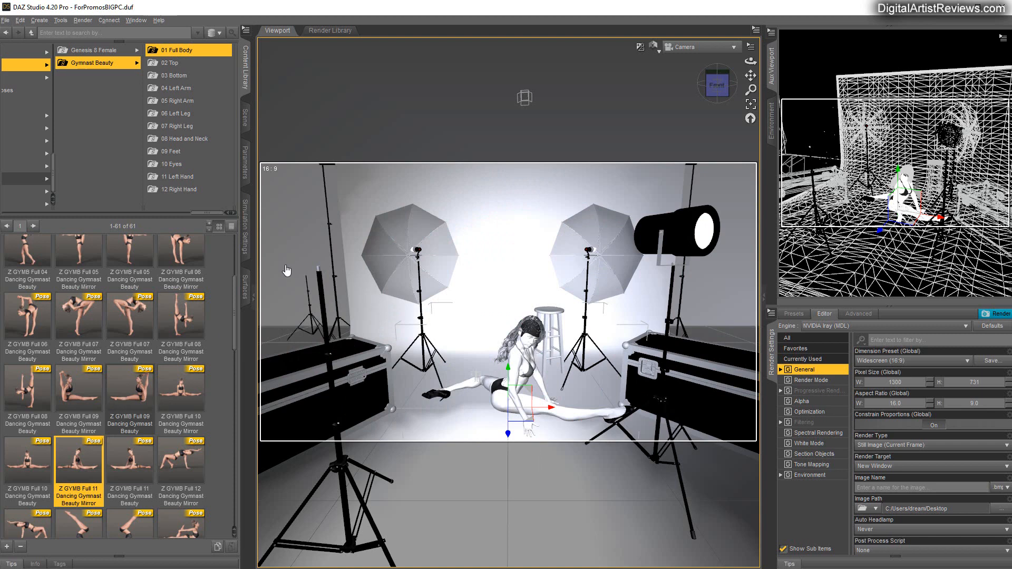
mouse_move(215, 174)
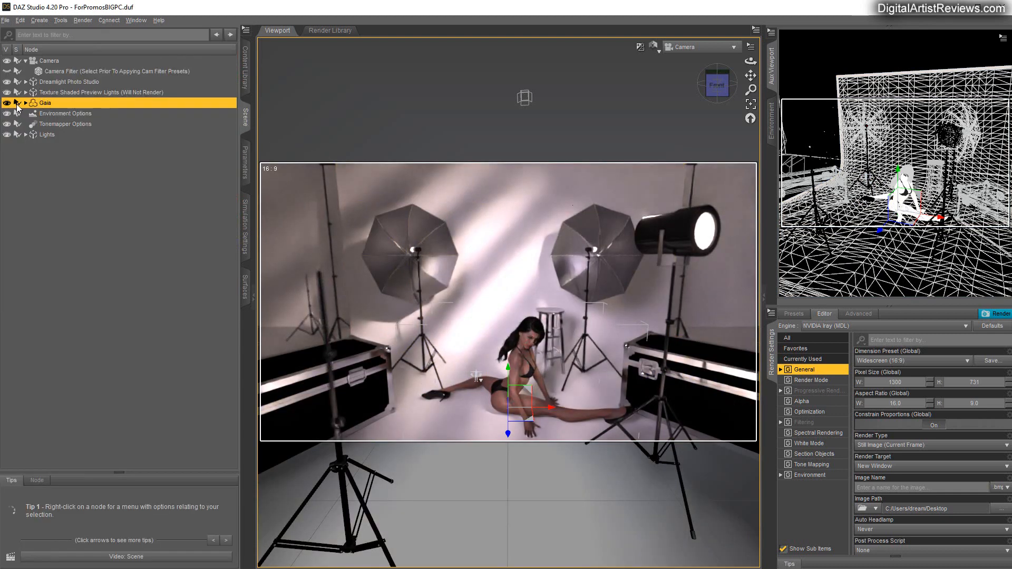
Apply the Pumps 4 Foot Set hierarchical pose to Gaia's feet, checking her scene items
click(21, 104)
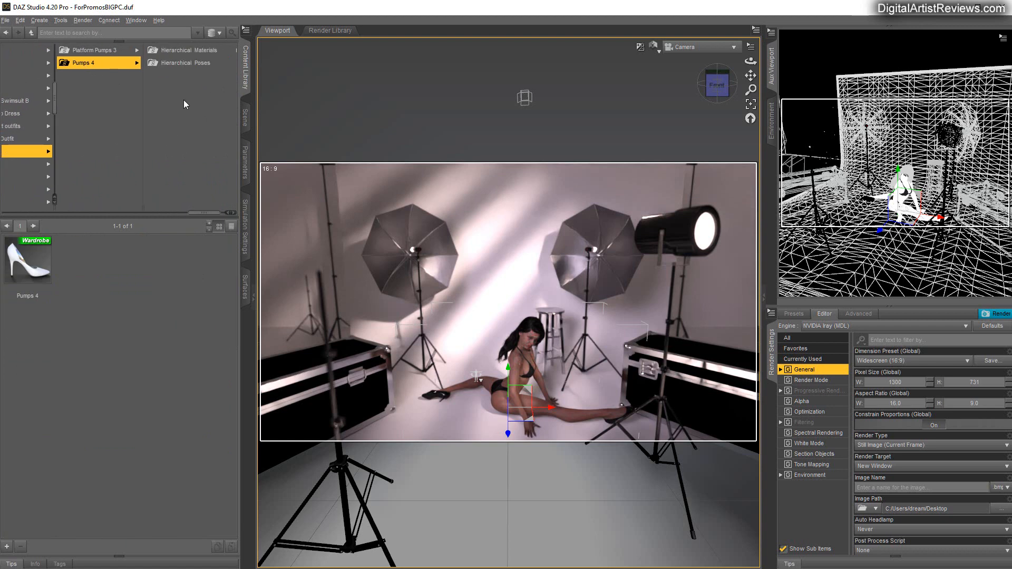
click(185, 63)
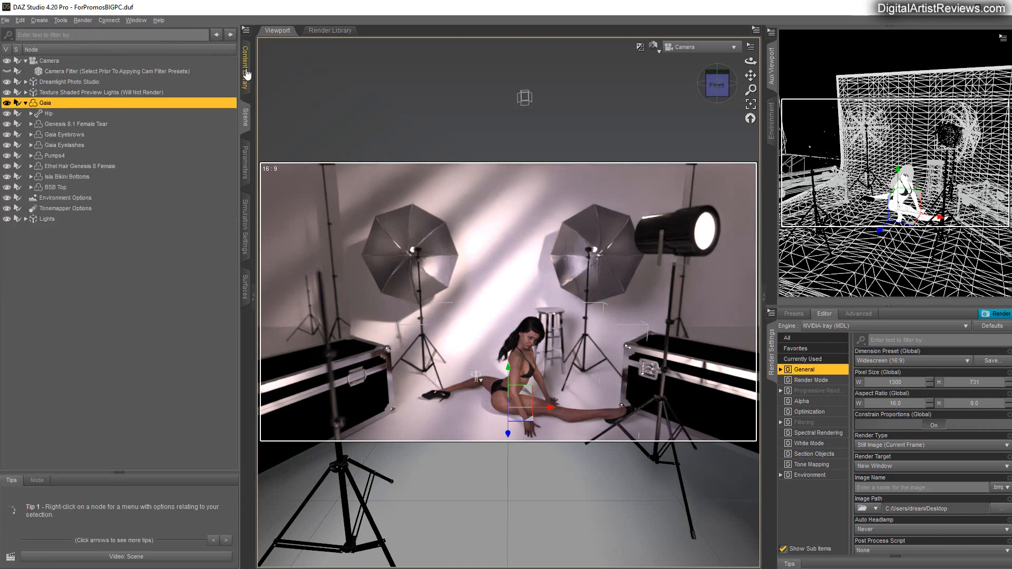
click(245, 63)
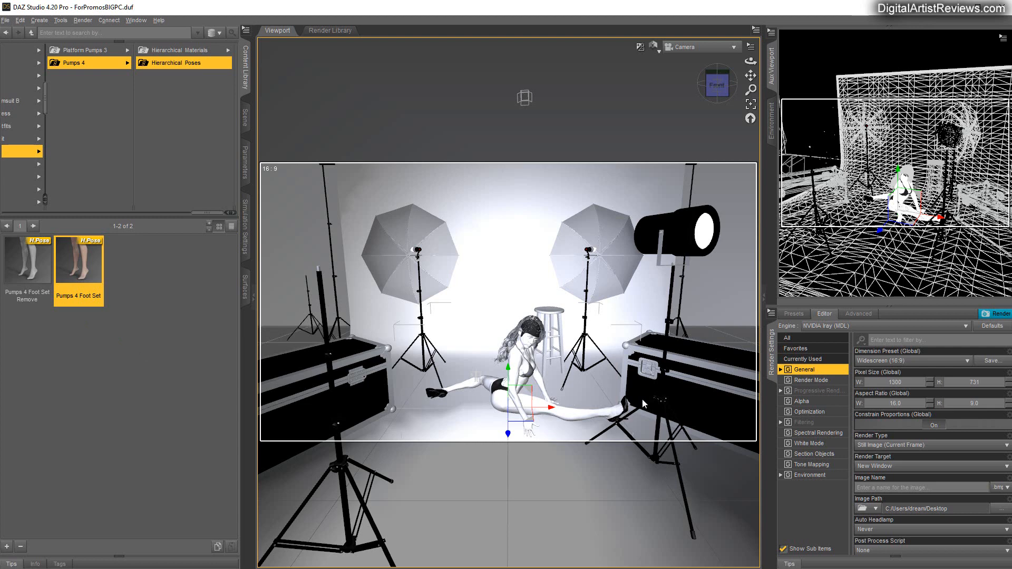
mouse_move(104, 466)
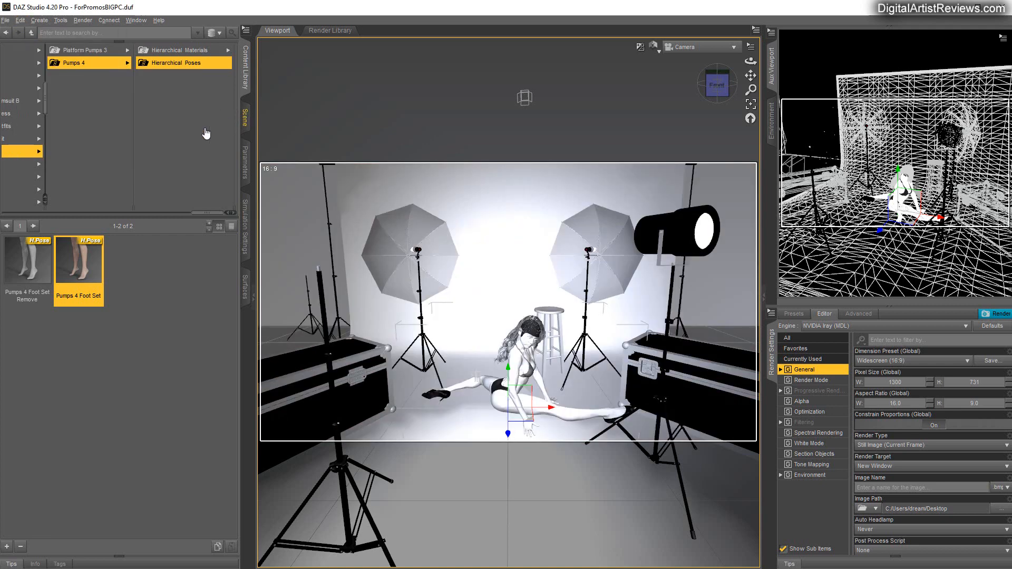
mouse_move(89, 144)
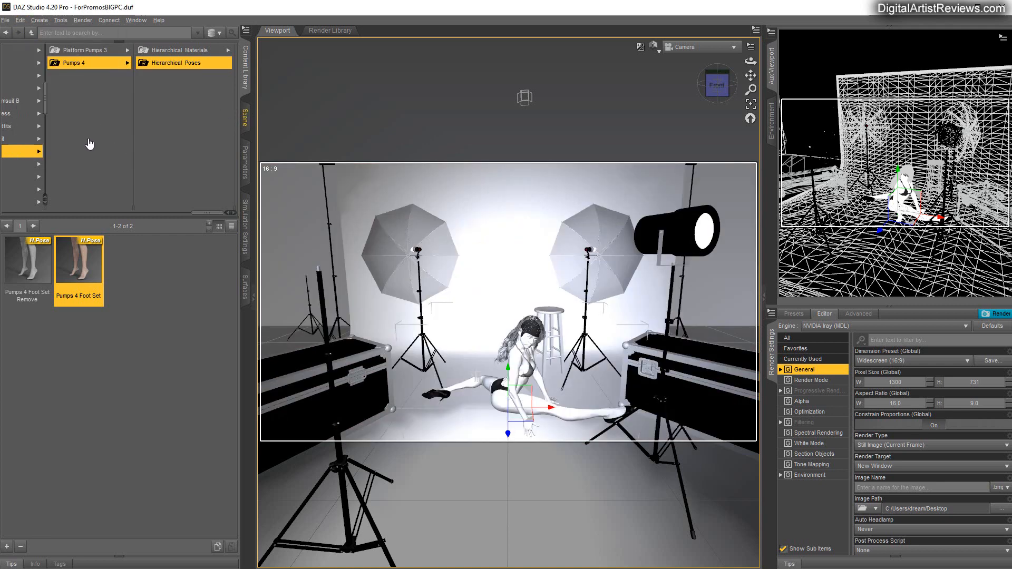
click(244, 111)
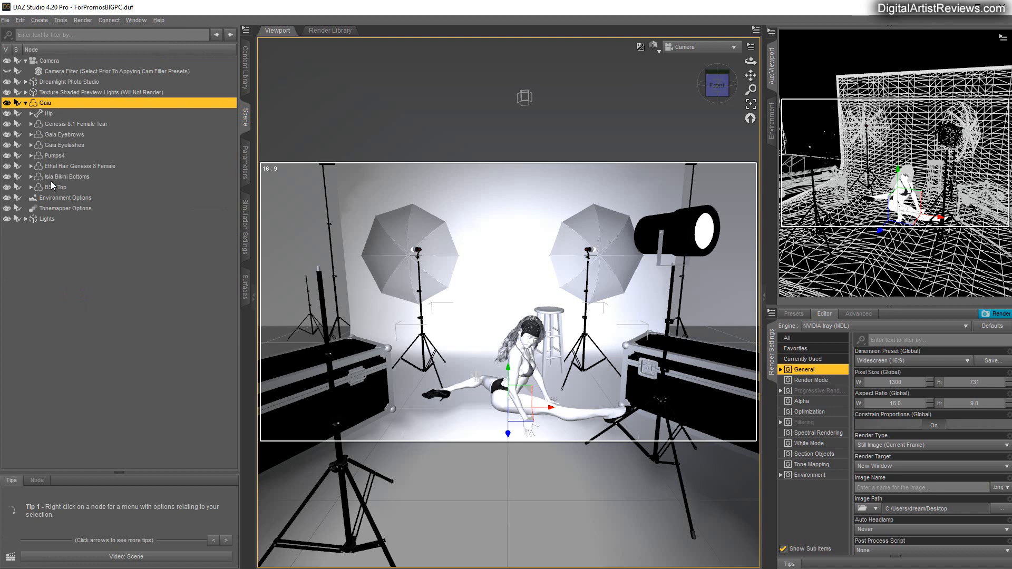
Delete the Pumps4 shoes from Gaia in the Scene list, leaving her barefoot
right_click(51, 156)
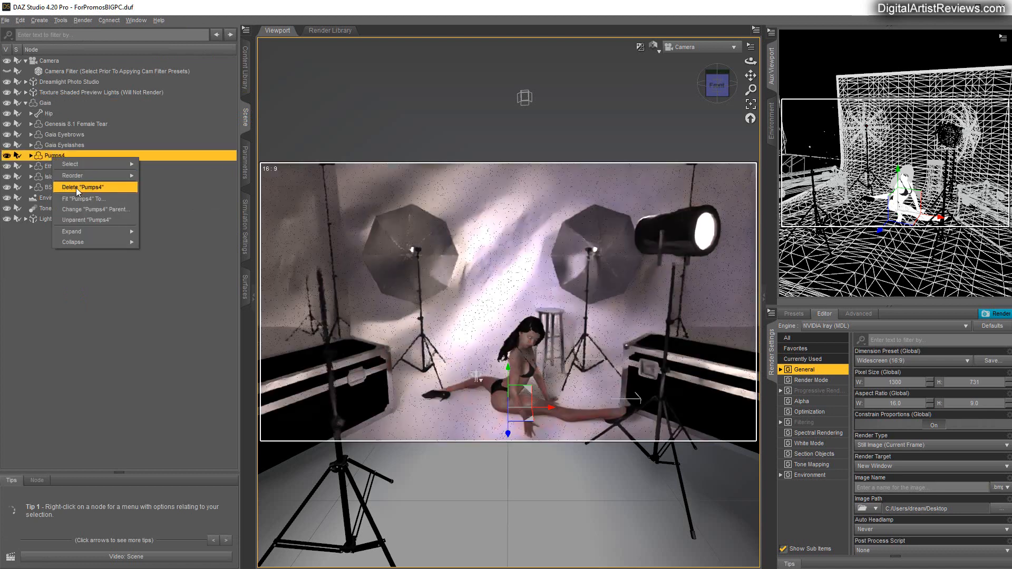
click(83, 187)
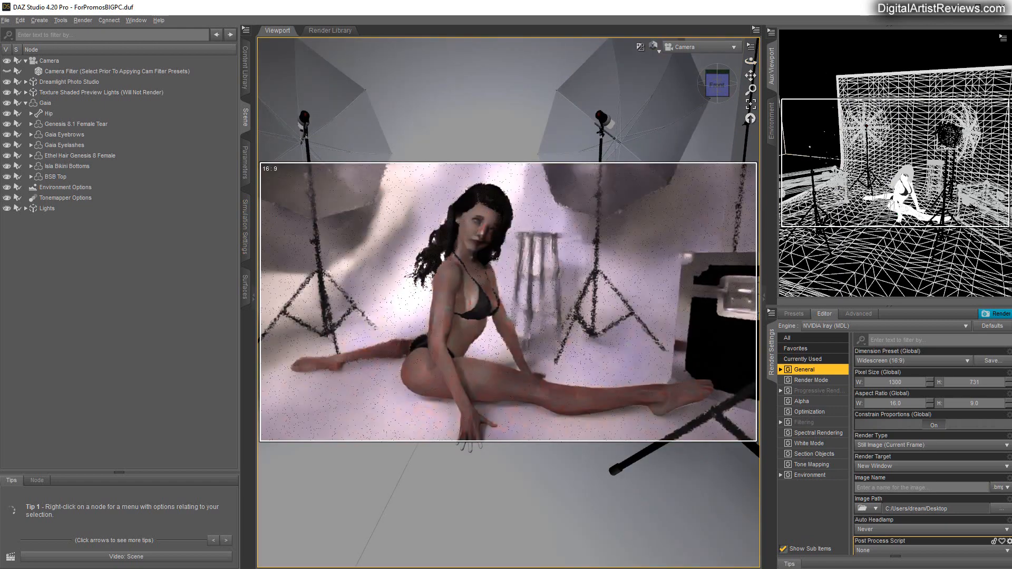
Set the Aux Viewport to look through the Key Light
click(999, 37)
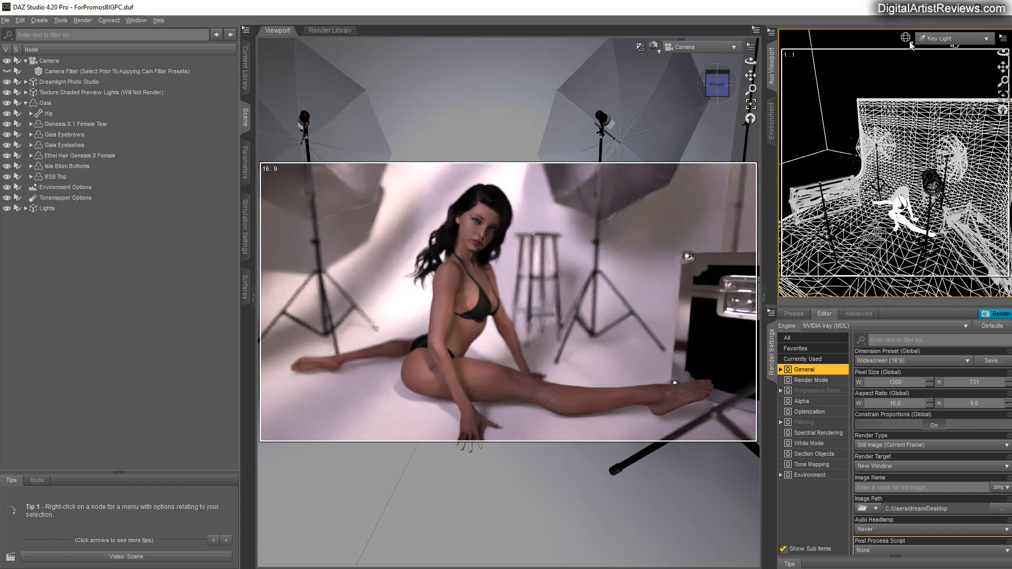
mouse_move(913, 59)
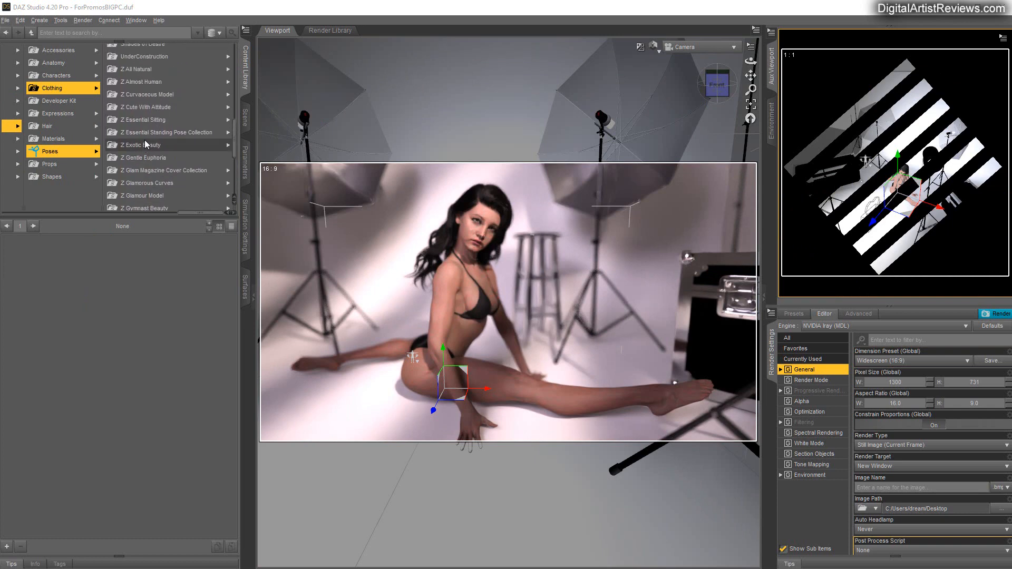
mouse_move(148, 128)
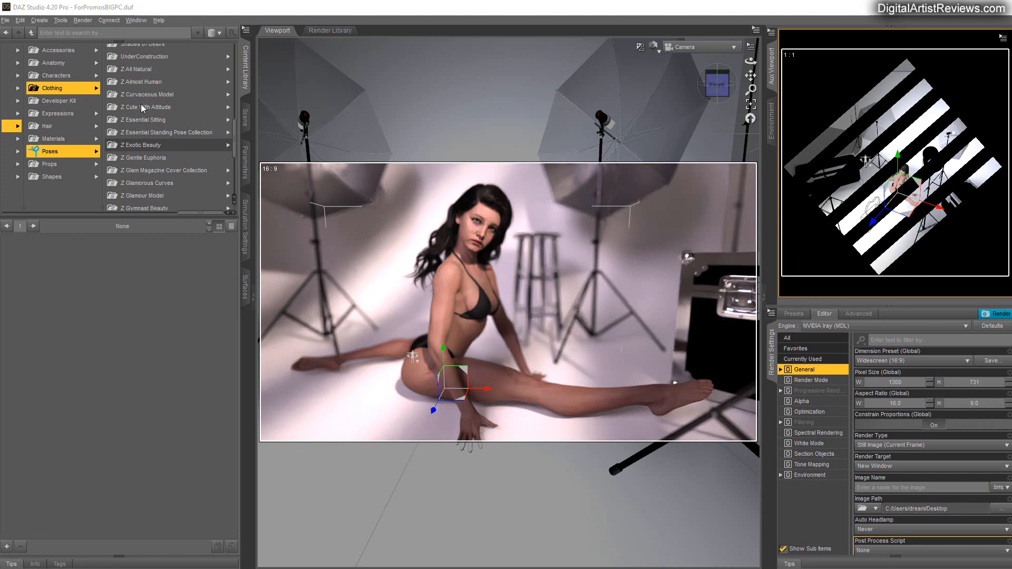
mouse_move(148, 162)
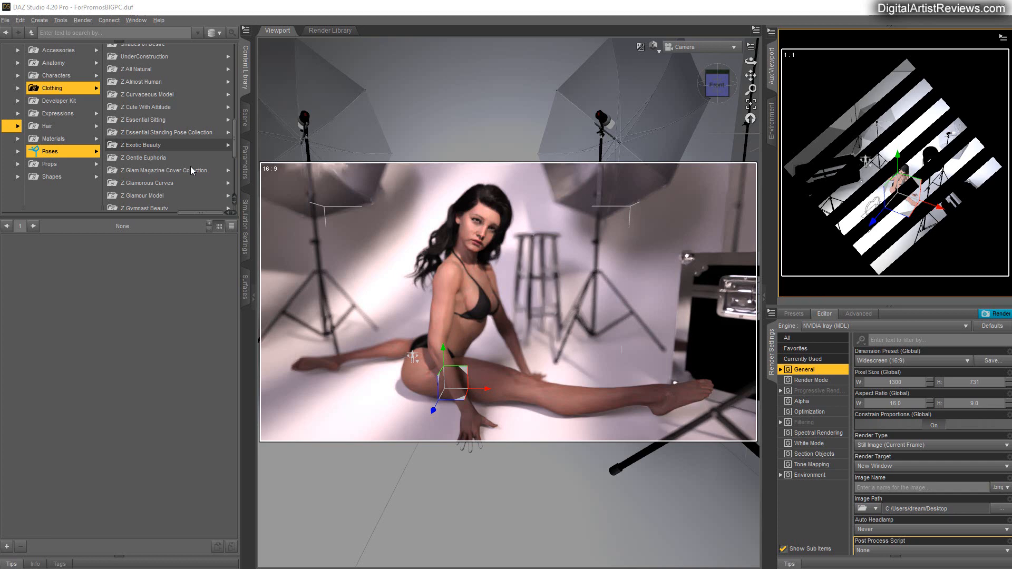
mouse_move(175, 178)
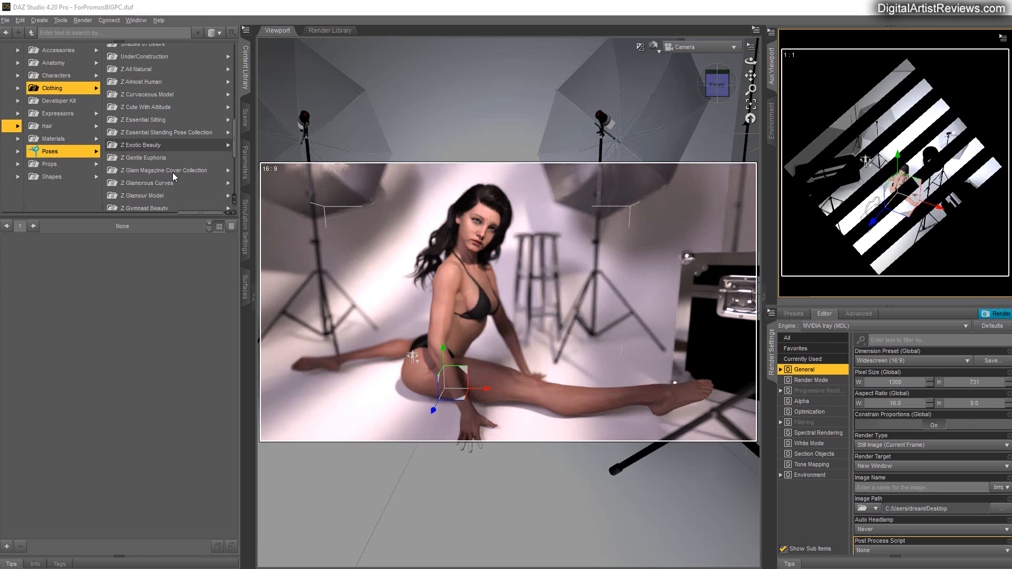
mouse_move(803, 78)
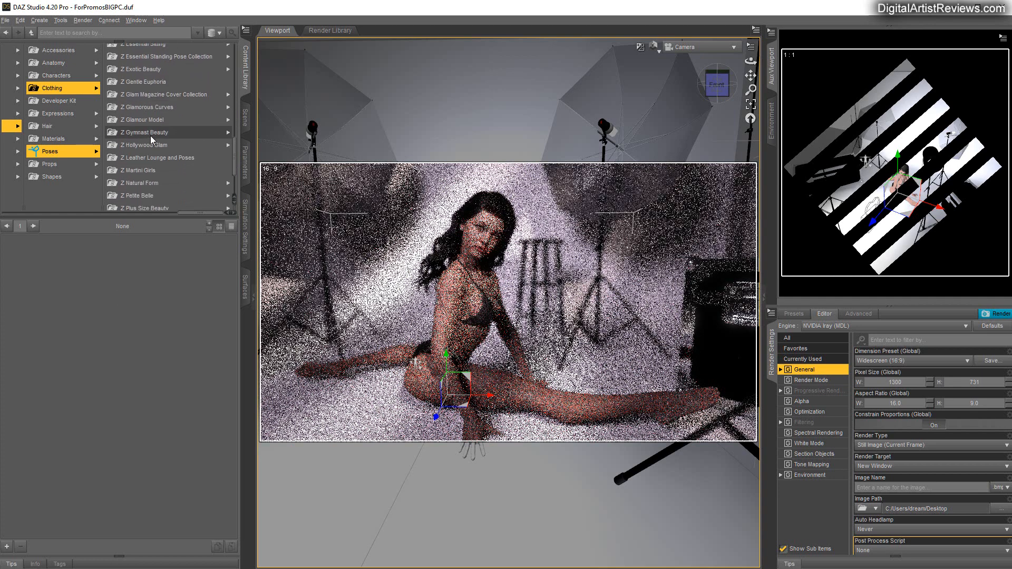
Apply a lying face-down wide split pose from the Gymnast Beauty 01 Full Body folder
click(145, 133)
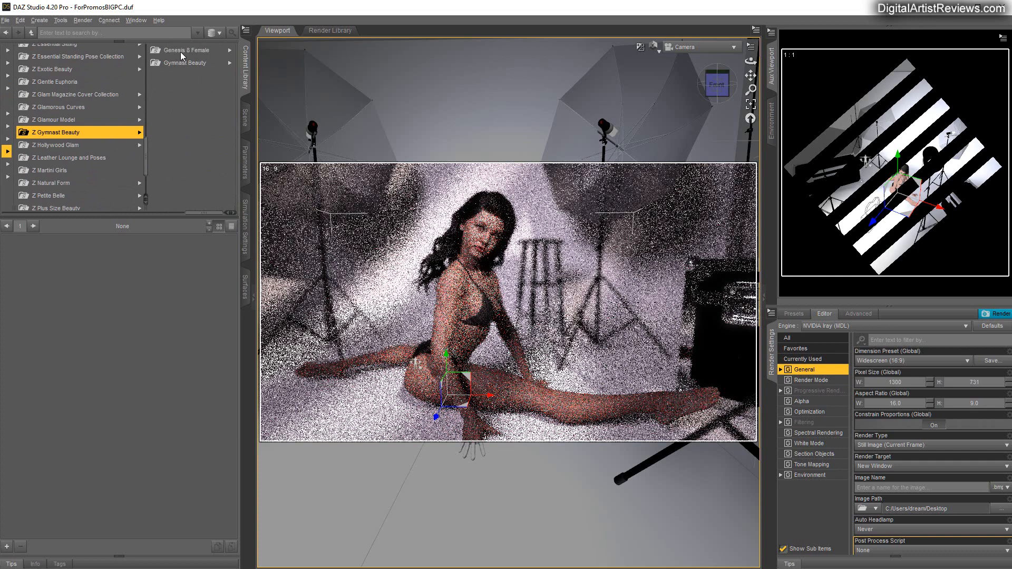
click(185, 63)
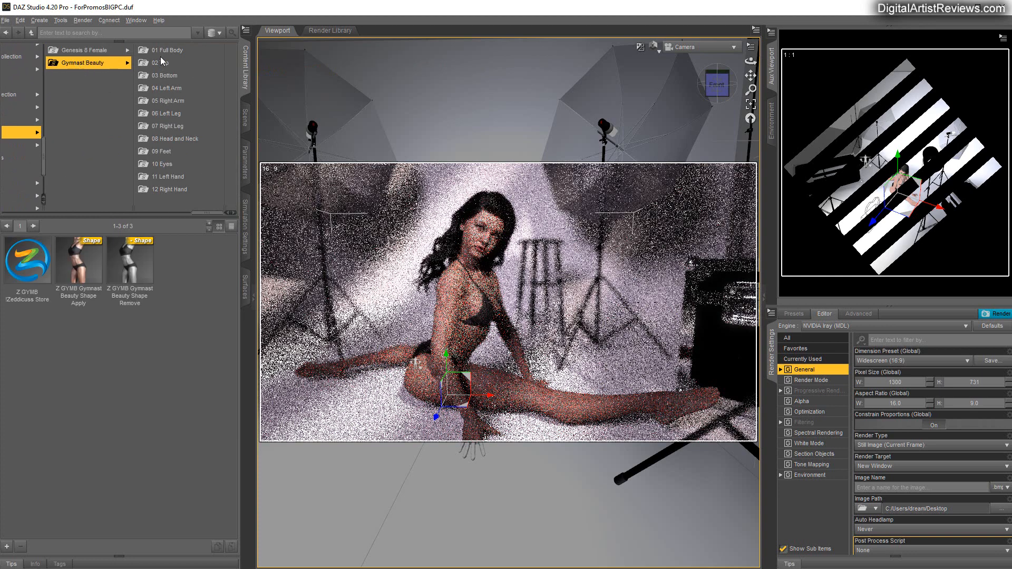
click(165, 50)
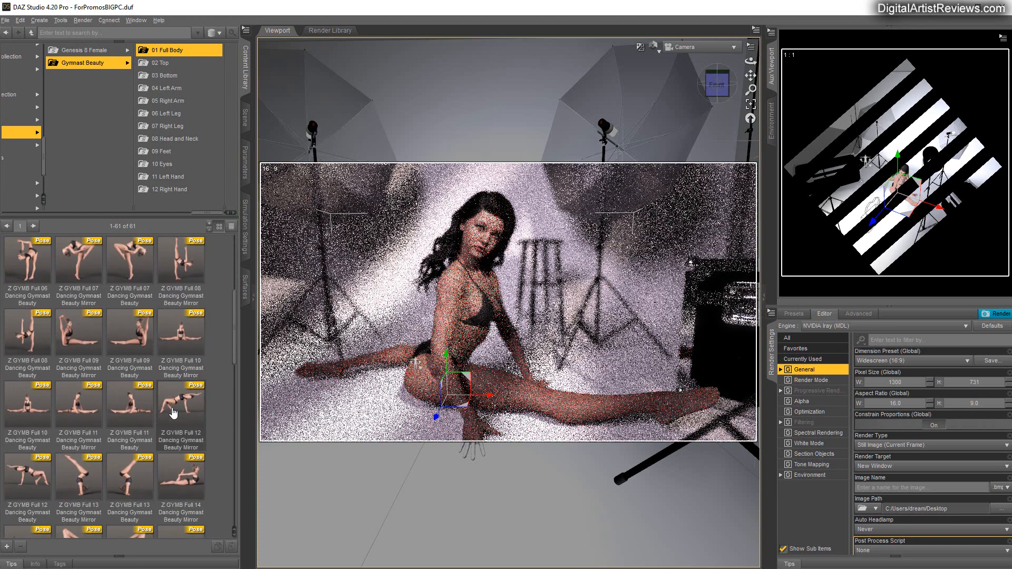
scroll(down, 3)
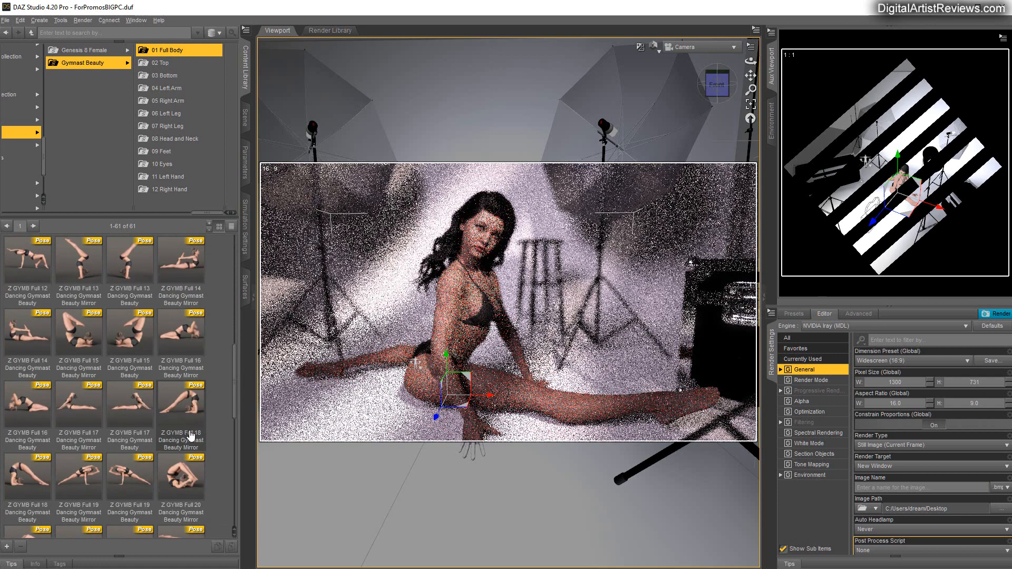
scroll(down, 3)
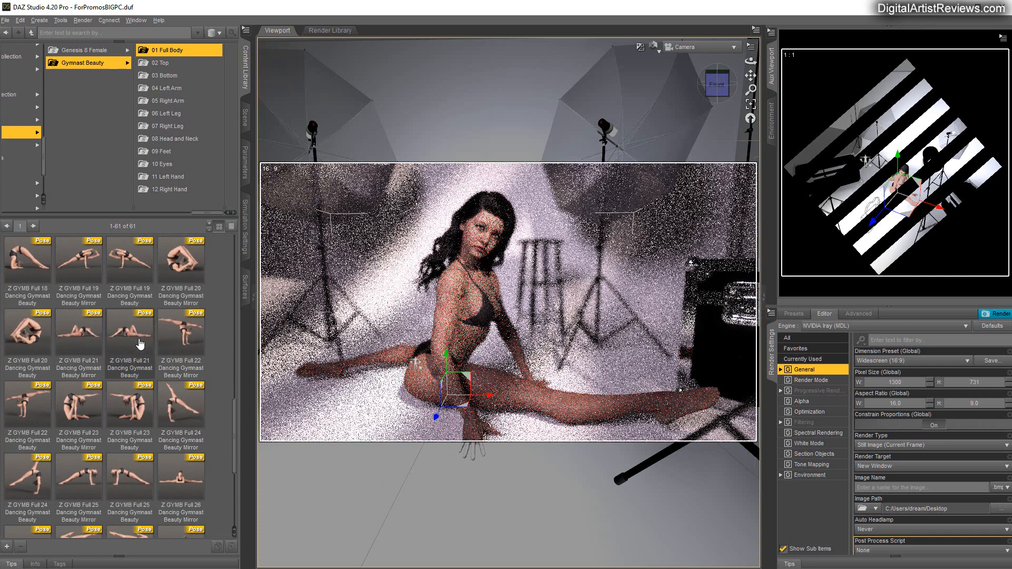
click(181, 478)
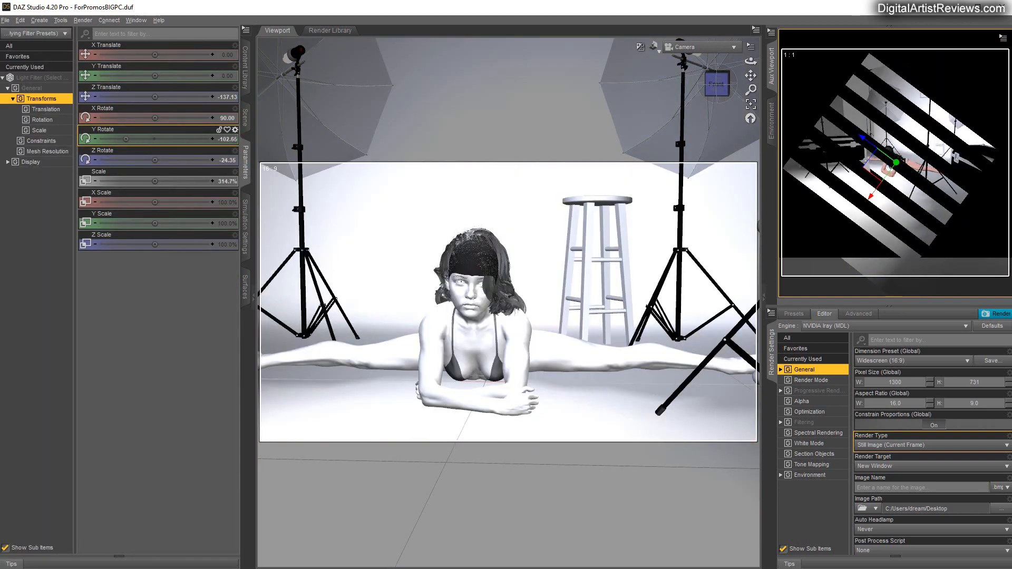
Enlarge the key light's striped filter pattern and refresh the preview
drag(133, 139, 149, 139)
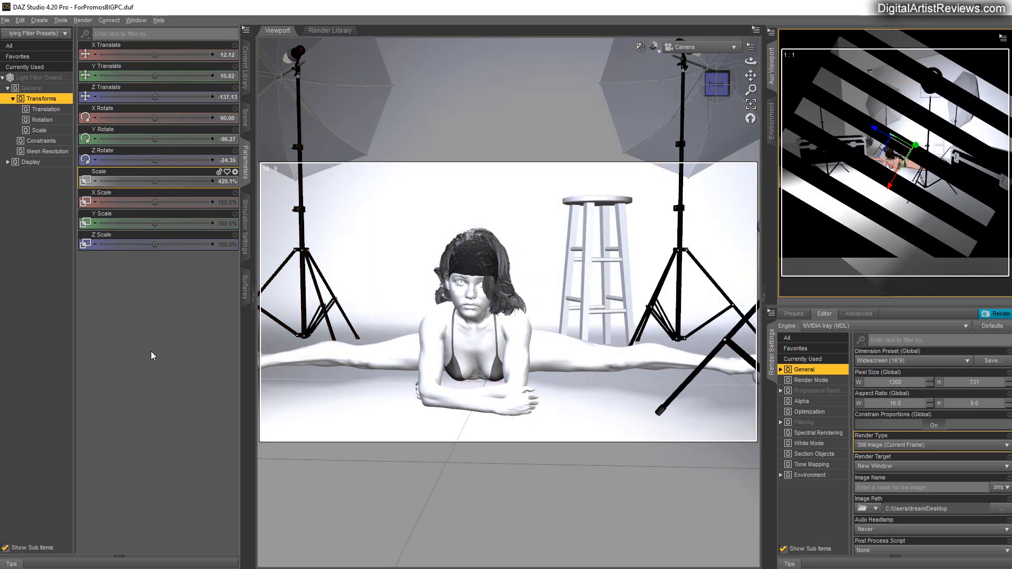
mouse_move(153, 358)
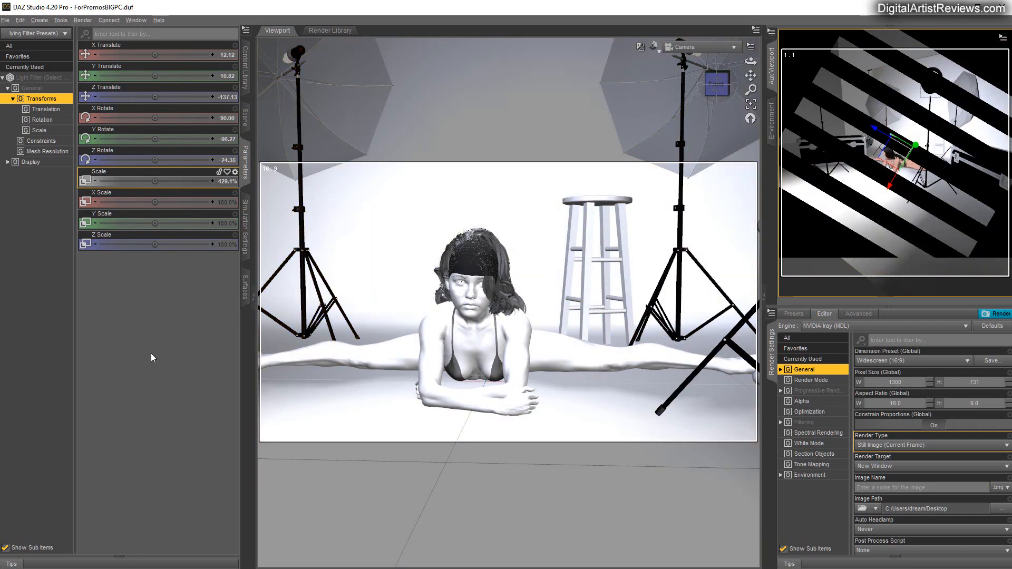
click(997, 313)
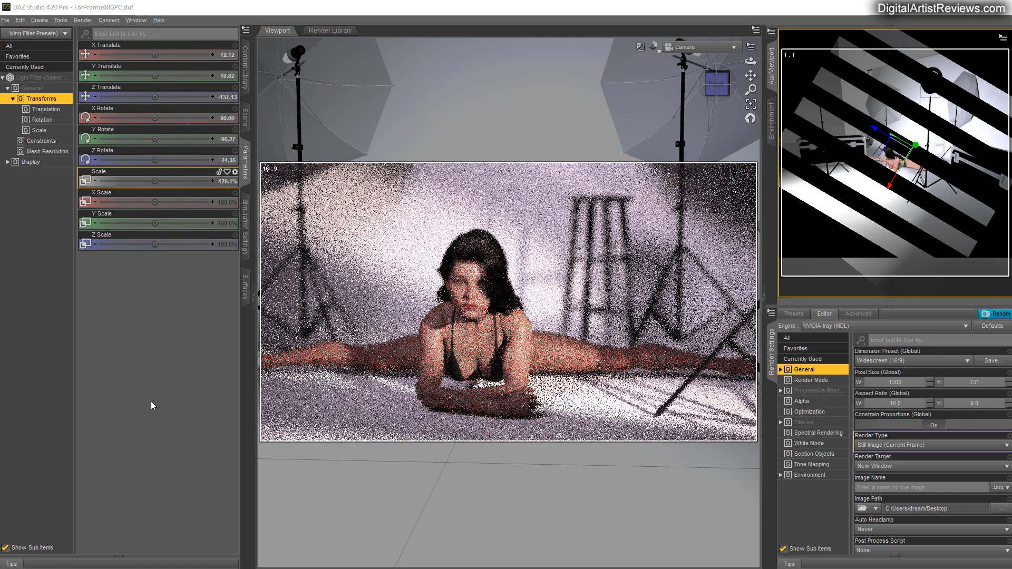
Select the Camera in the Scene list and show its focus and depth of field settings
click(245, 111)
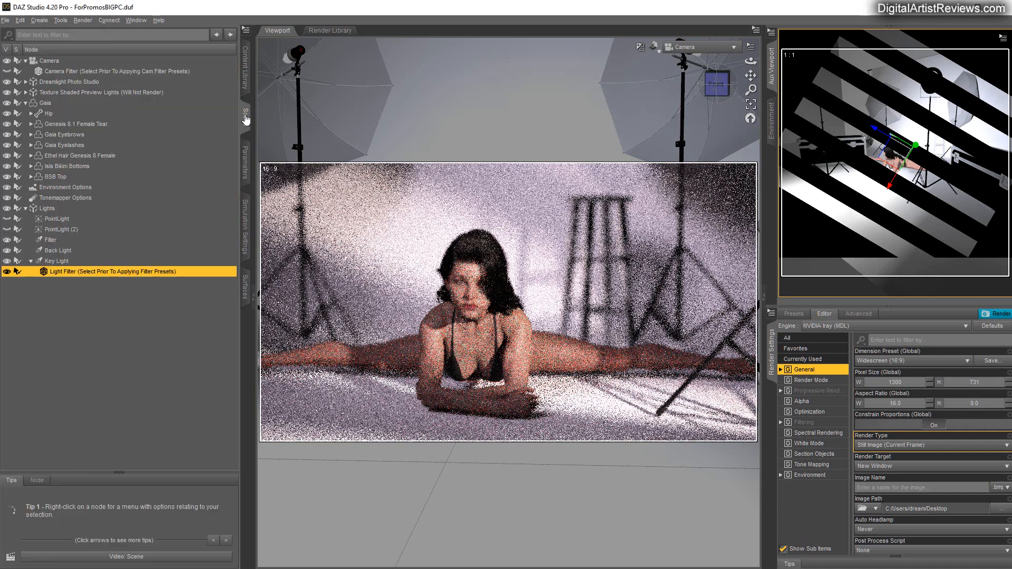
click(45, 61)
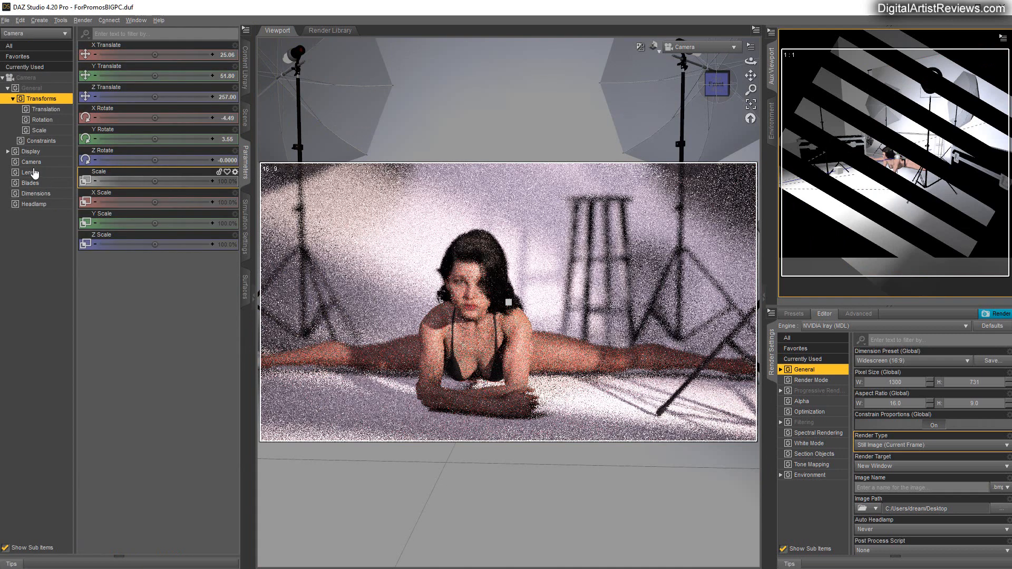
click(31, 163)
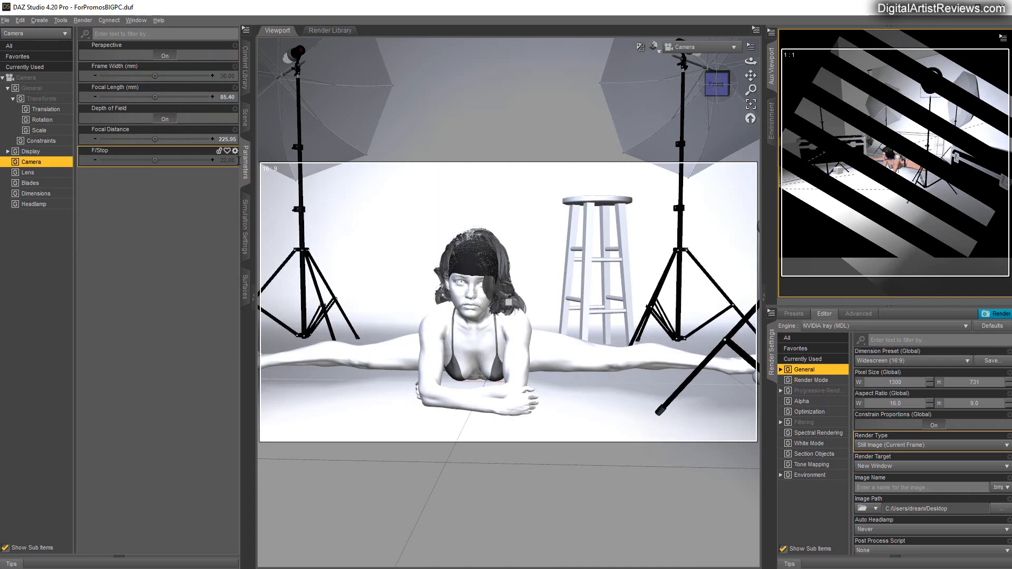
click(999, 314)
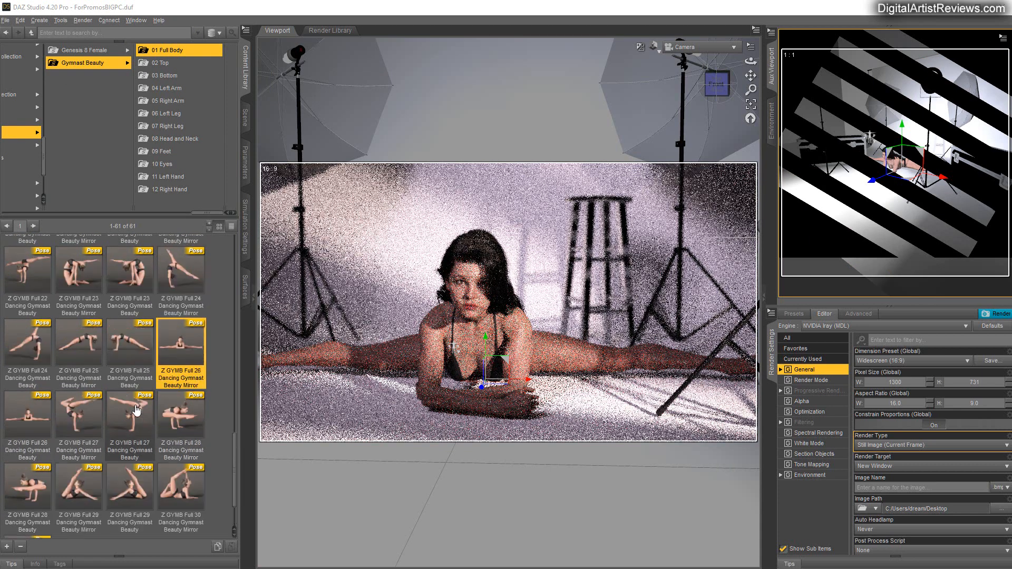
click(160, 62)
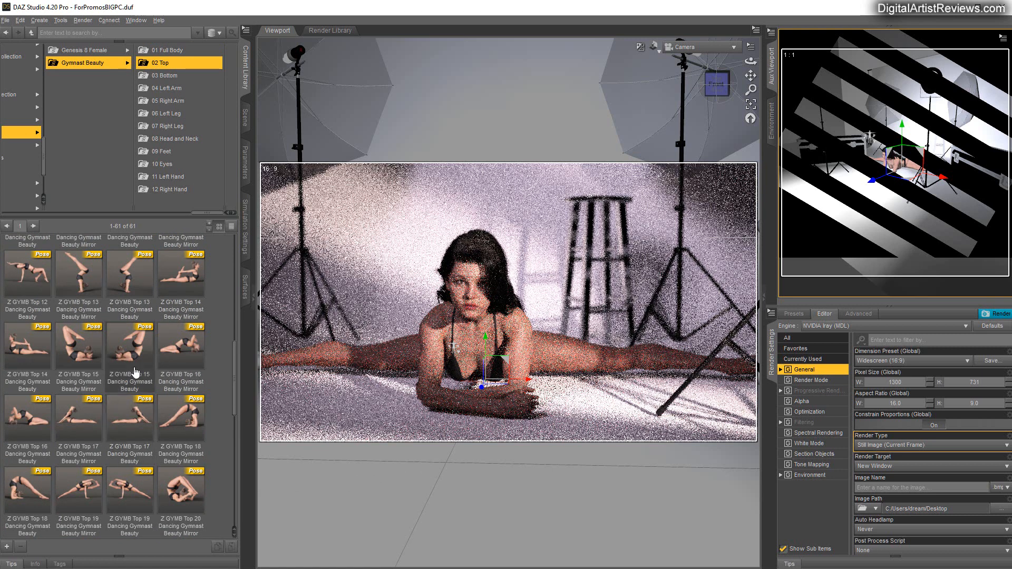
click(166, 50)
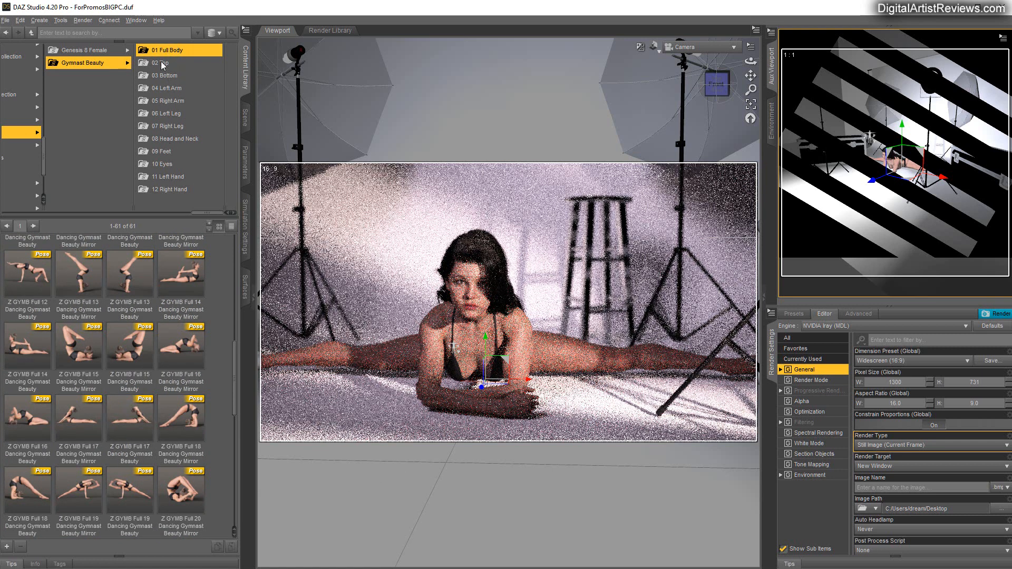
click(164, 63)
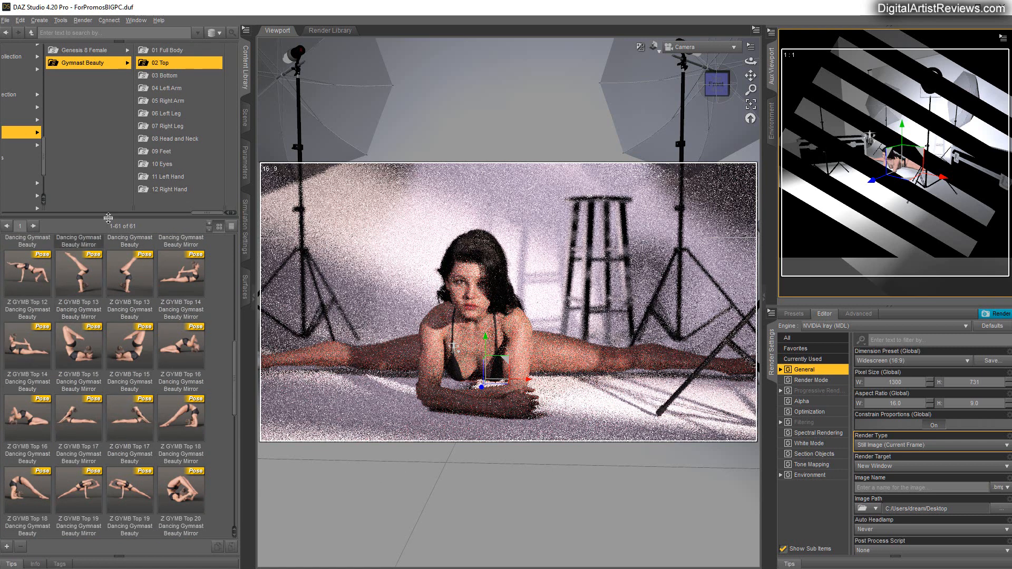
click(170, 76)
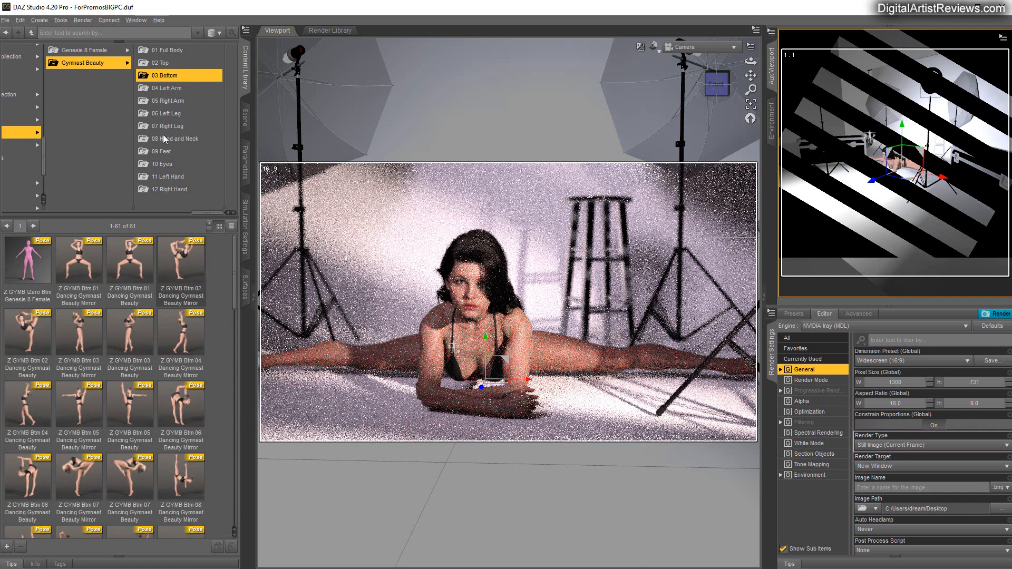
click(167, 89)
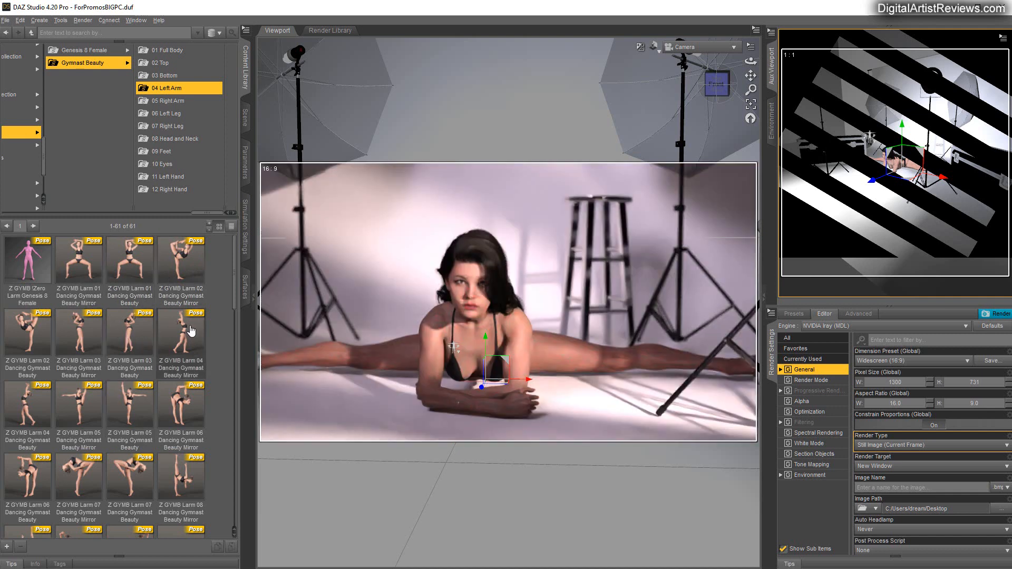
click(170, 101)
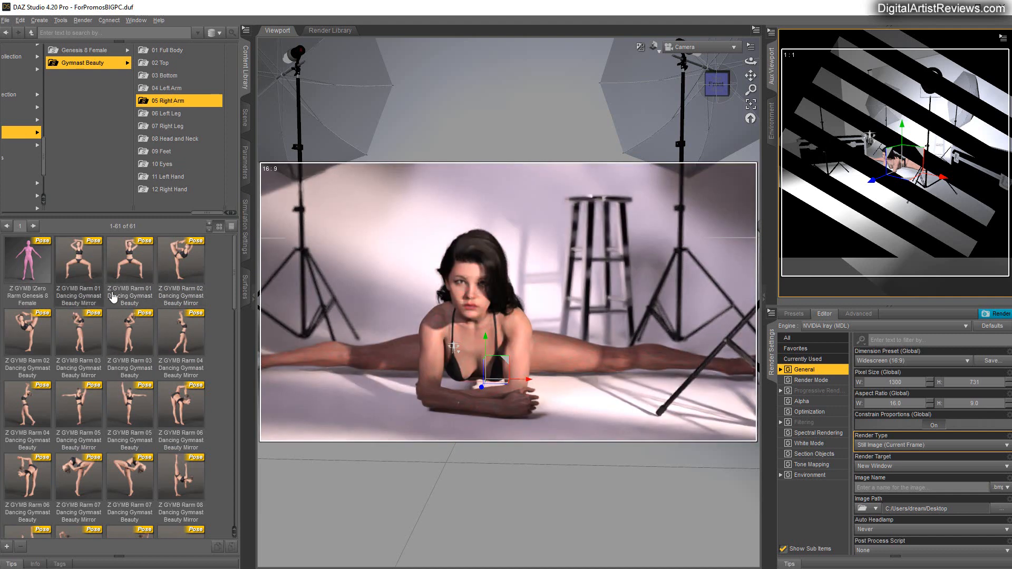
mouse_move(165, 116)
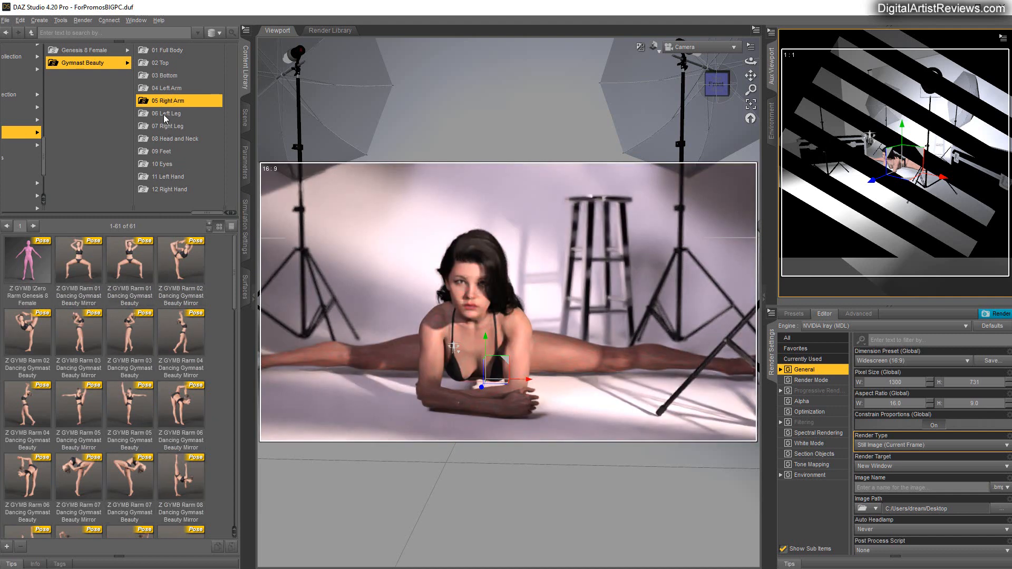
click(169, 163)
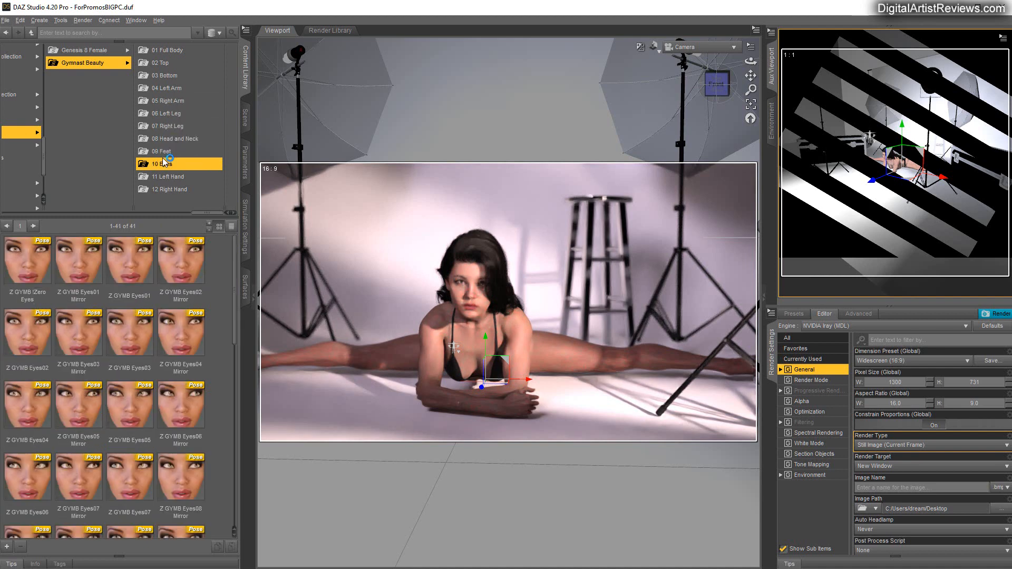
click(170, 177)
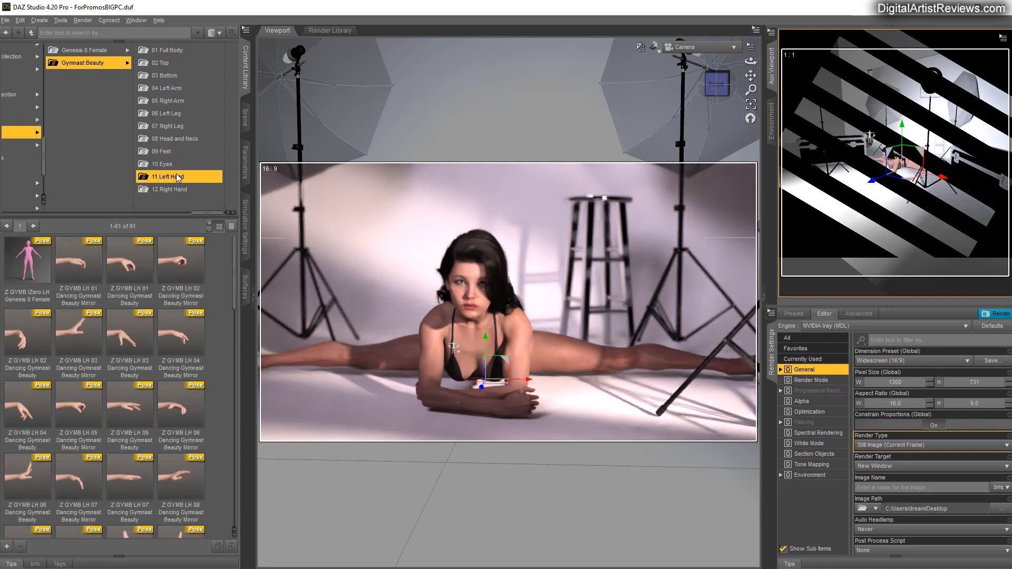
mouse_move(155, 163)
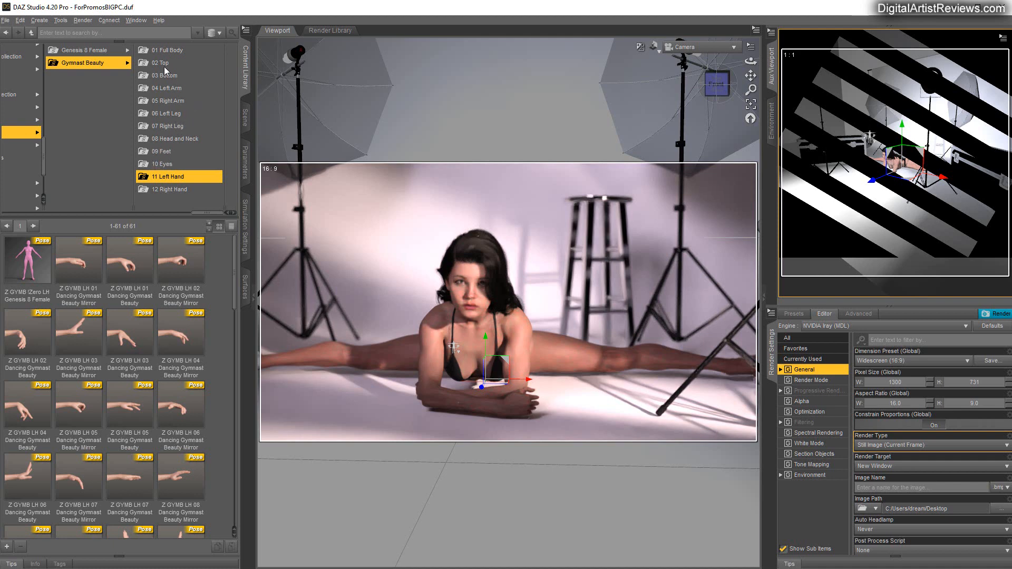
click(167, 49)
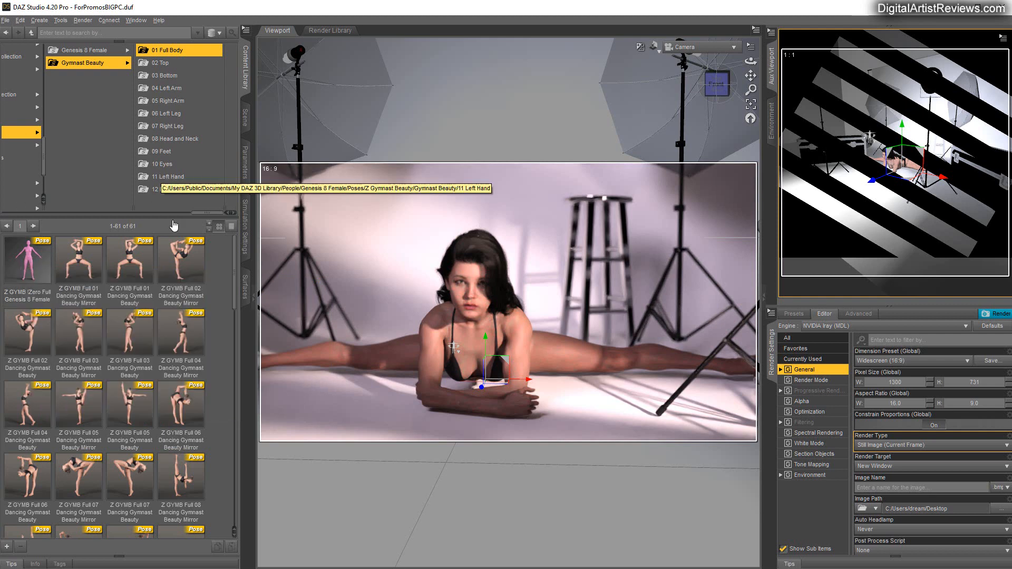
click(245, 116)
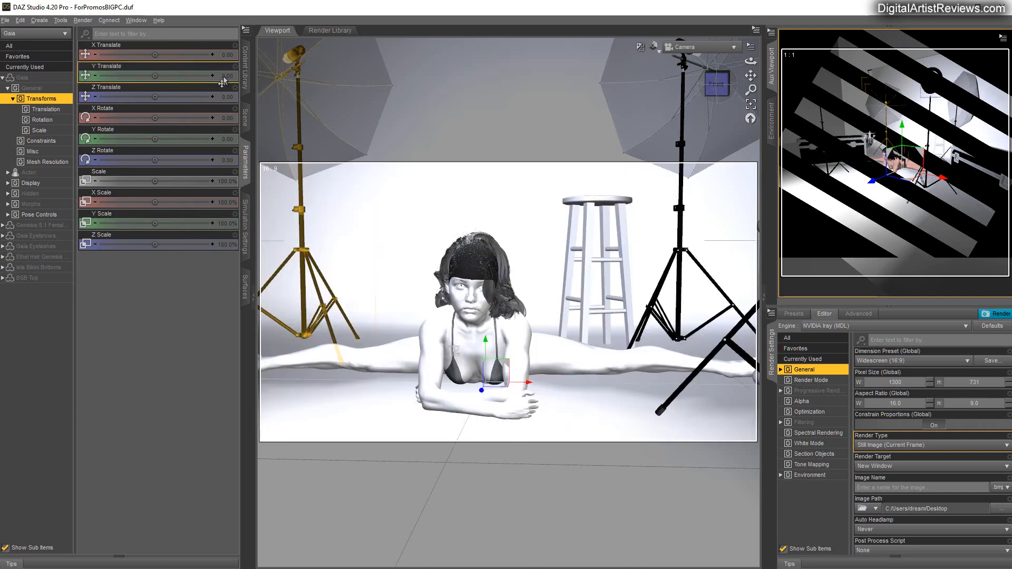
mouse_move(155, 295)
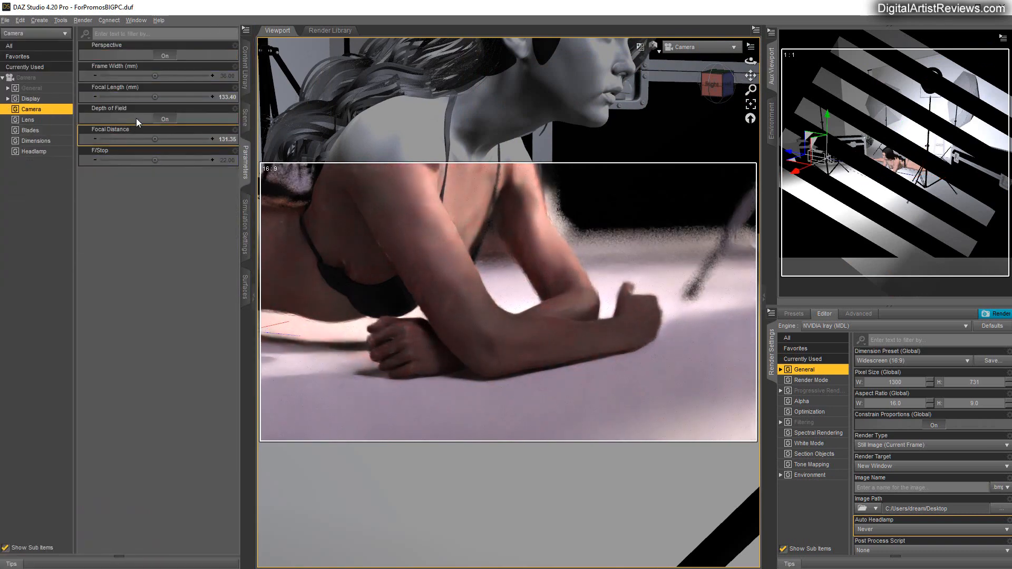
Adjust the camera's focal distance so the split-posed figure stays in shallow focus
click(164, 118)
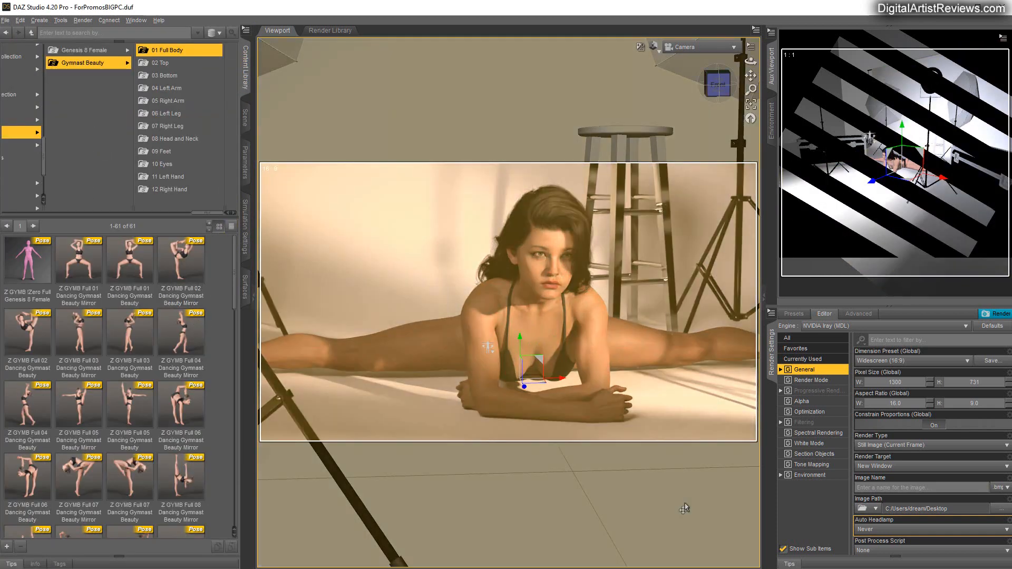
Apply the Z GYMB Full 17 Mirror backbend pose and set Gaia's Y Rotate to 90
double_click(78, 404)
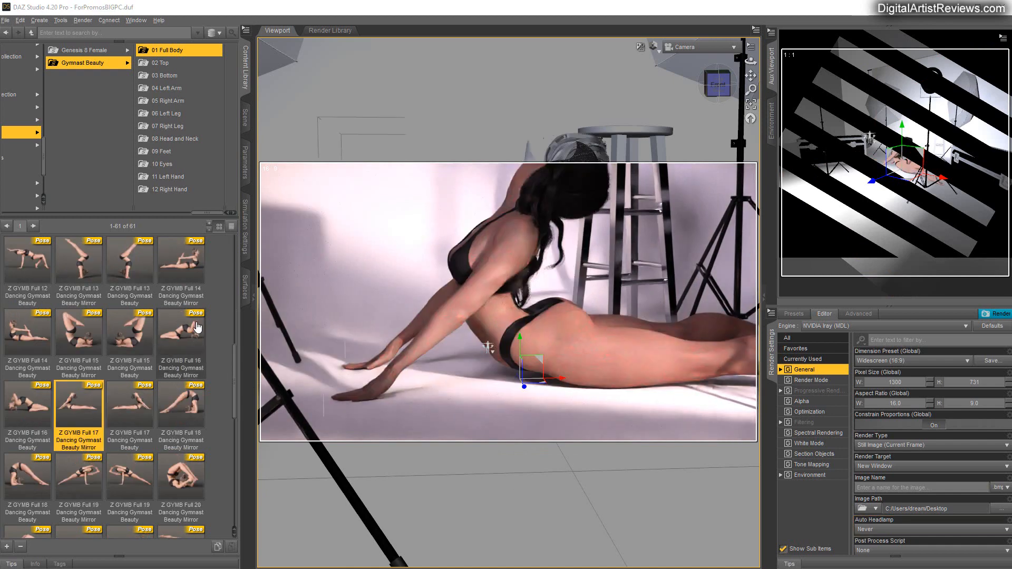
click(245, 111)
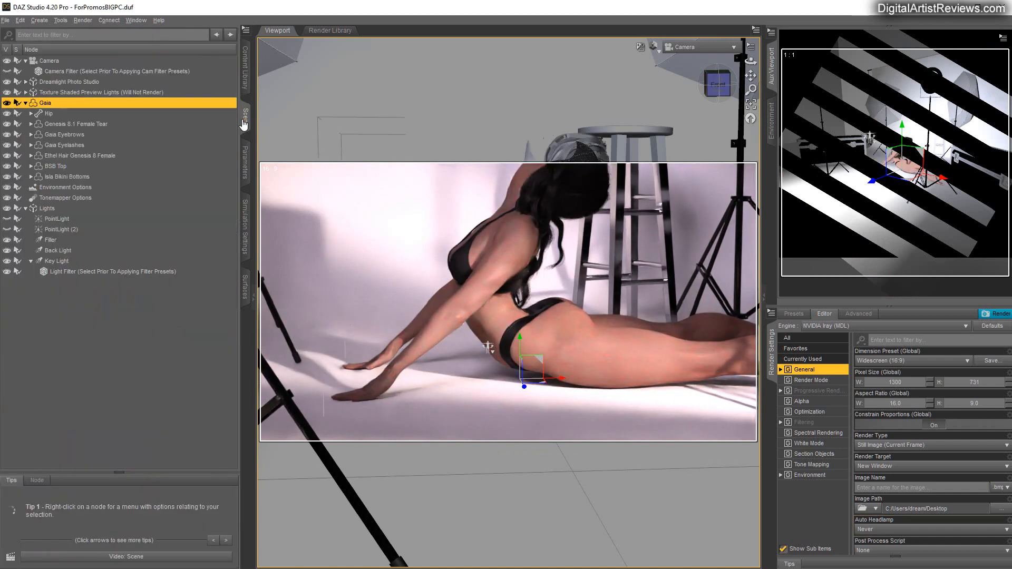
click(244, 153)
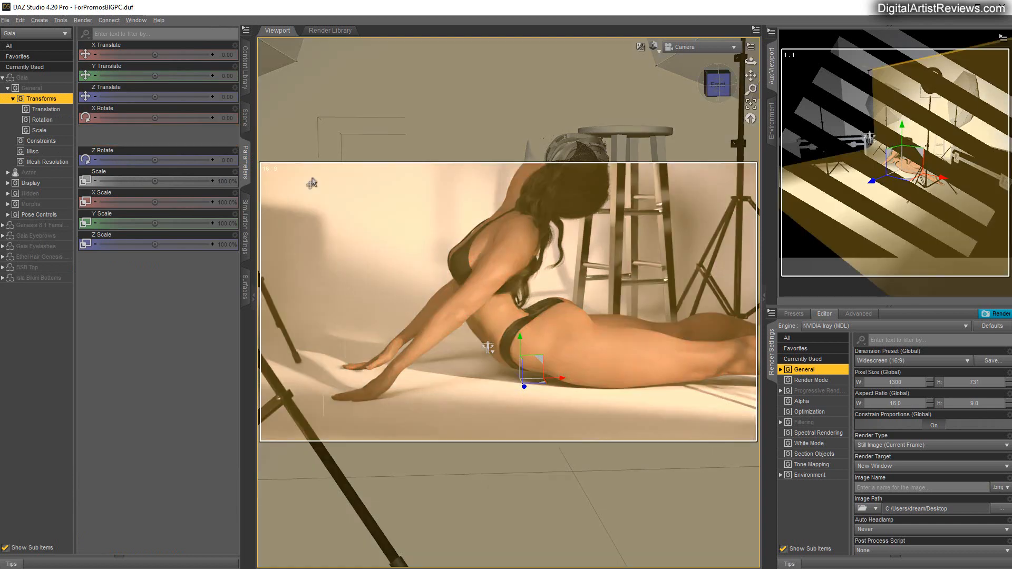
drag(155, 139, 213, 139)
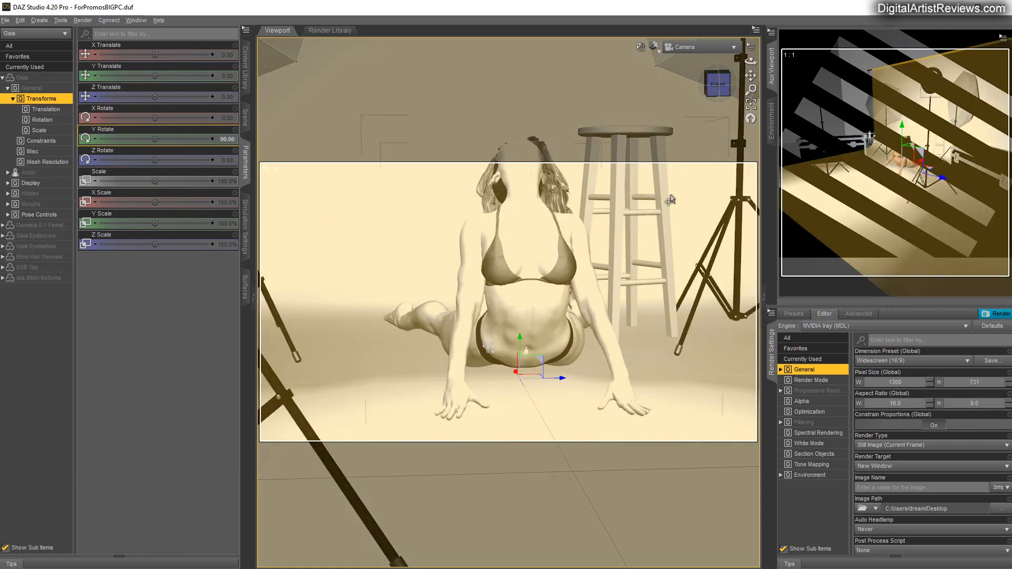
mouse_move(748, 72)
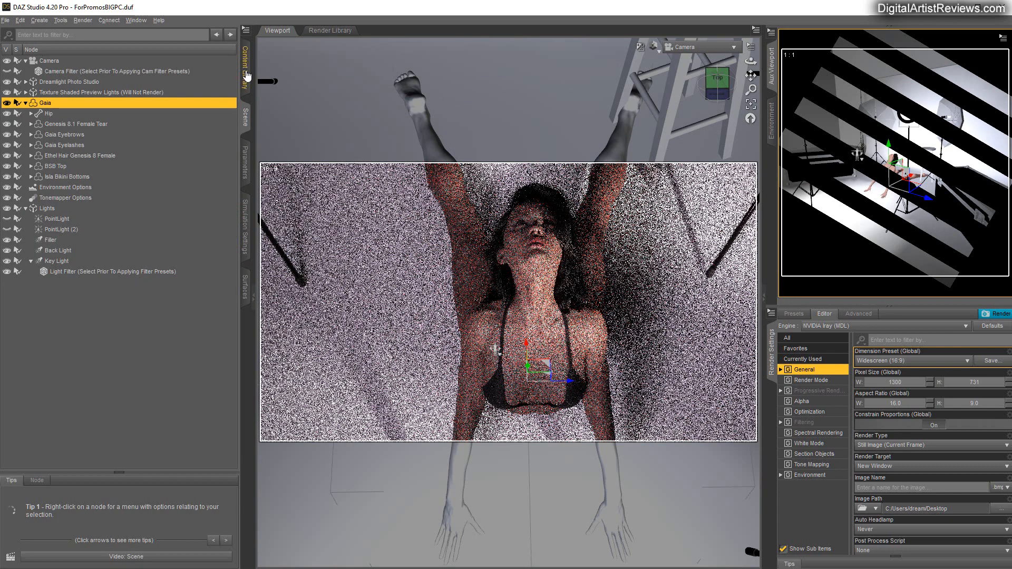
Return to the Content Library pose list and scroll back up
click(244, 63)
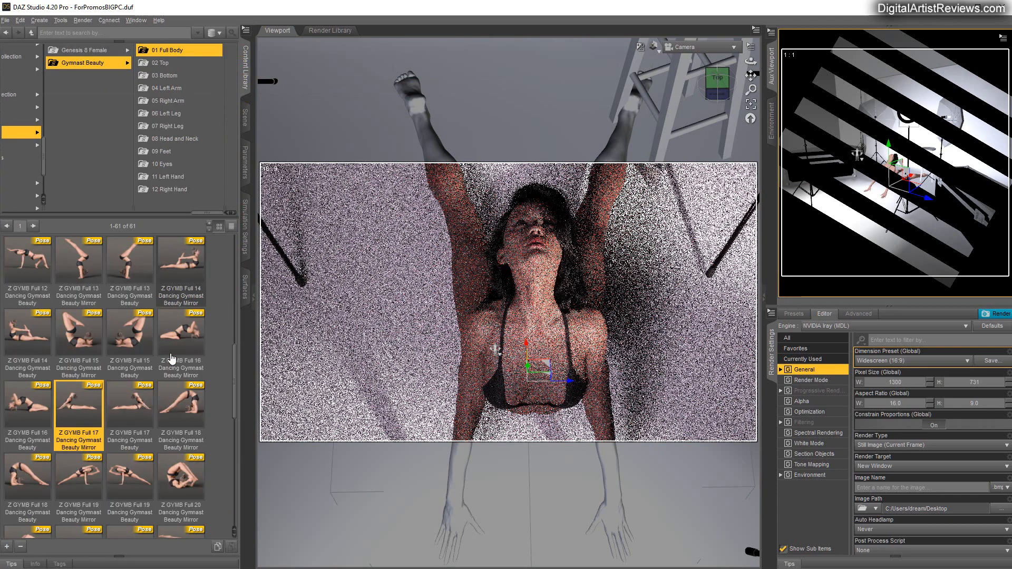
scroll(up, 3)
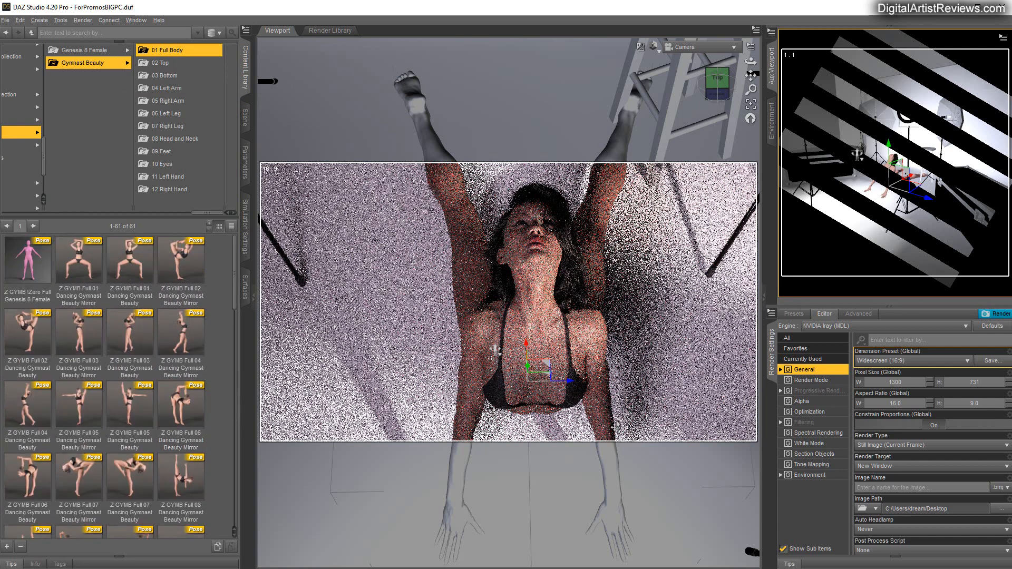